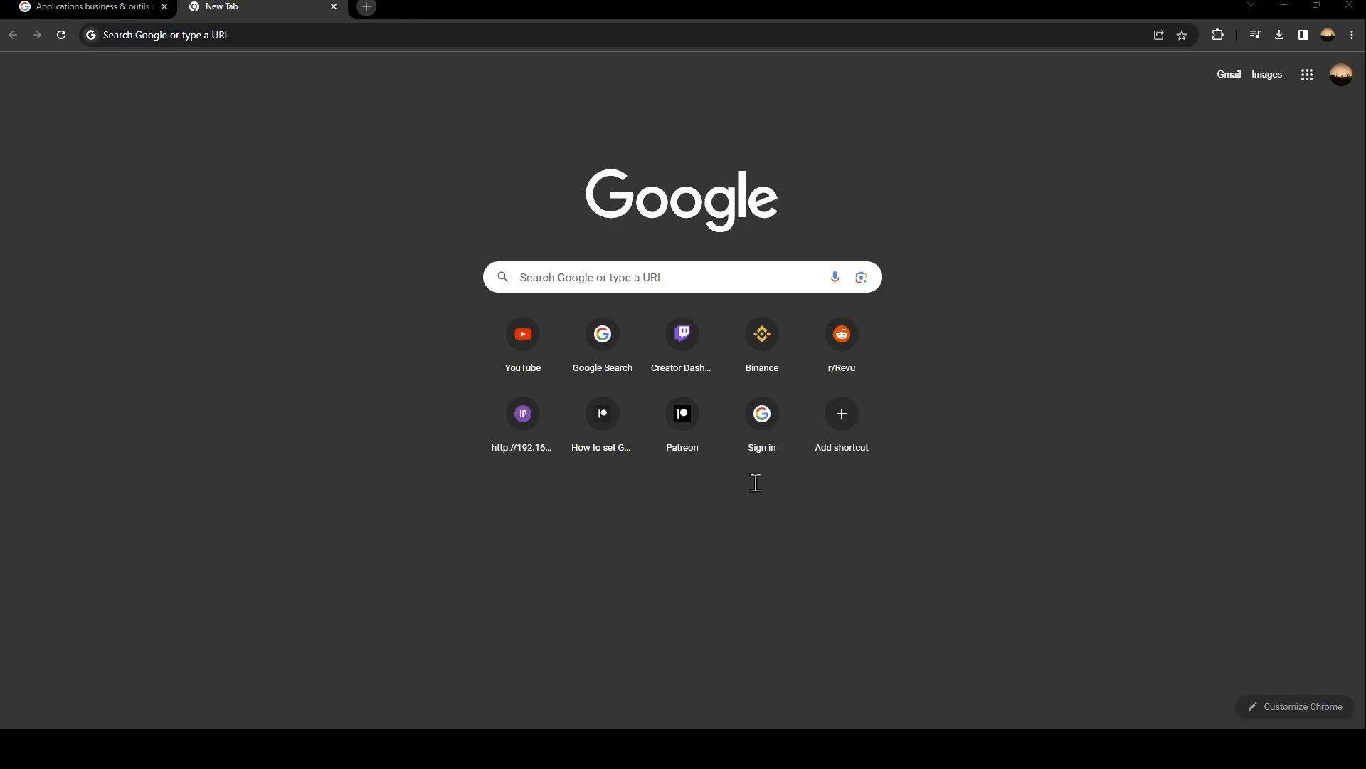
- Close the Applications business tab, leaving only the New Tab open
{"action": "left_click", "coordinate": [164, 7]}
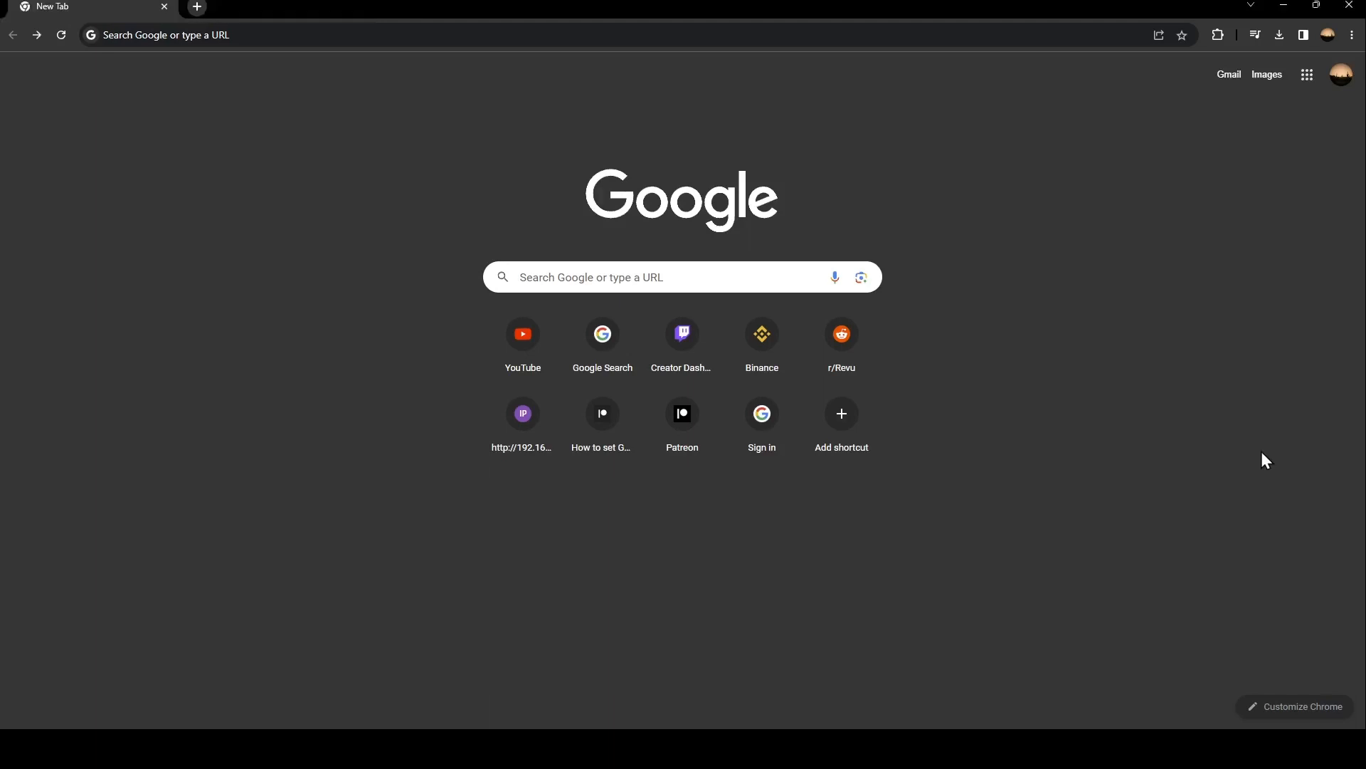
{"action": "mouse_move", "coordinate": [628, 288]}
{"action": "type", "text": "google workspac"}
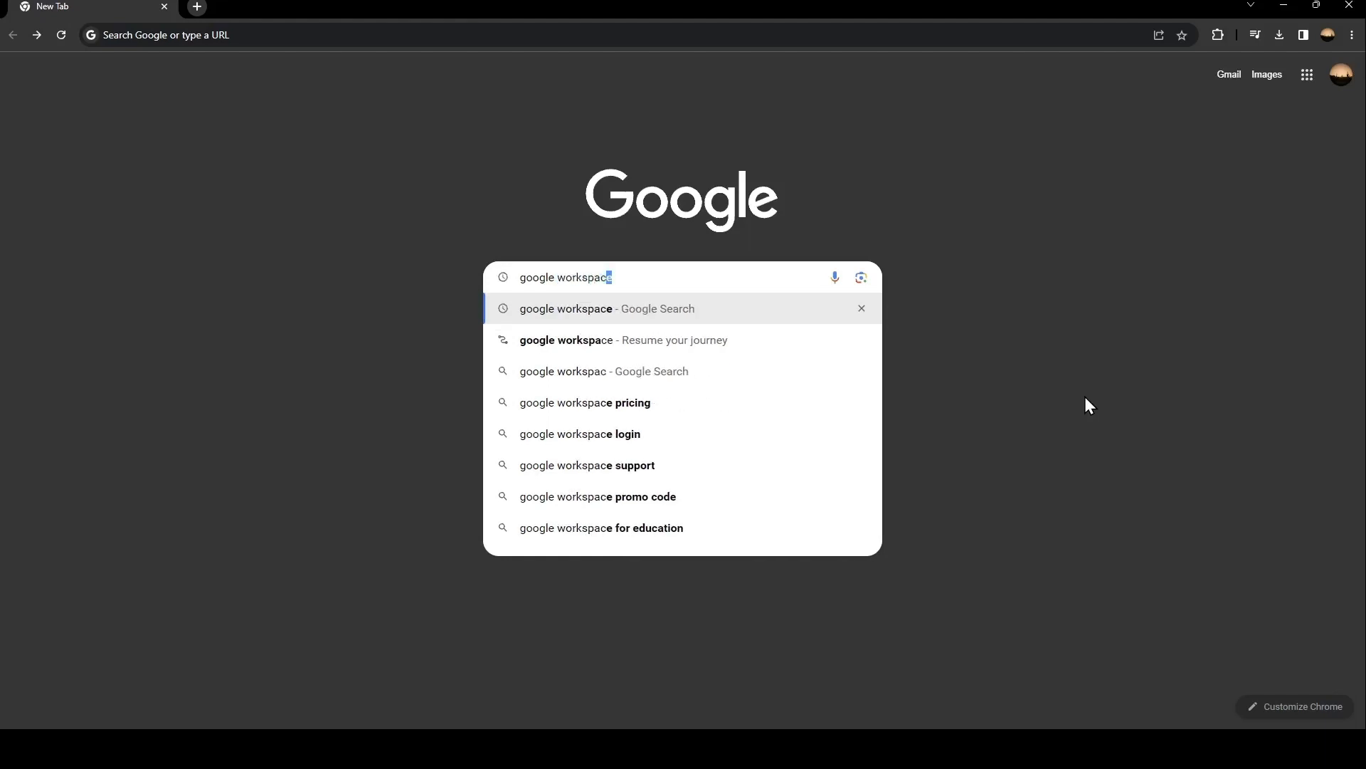
- Submit the 'google workspace' search to show its results page
{"action": "key", "text": "Return"}
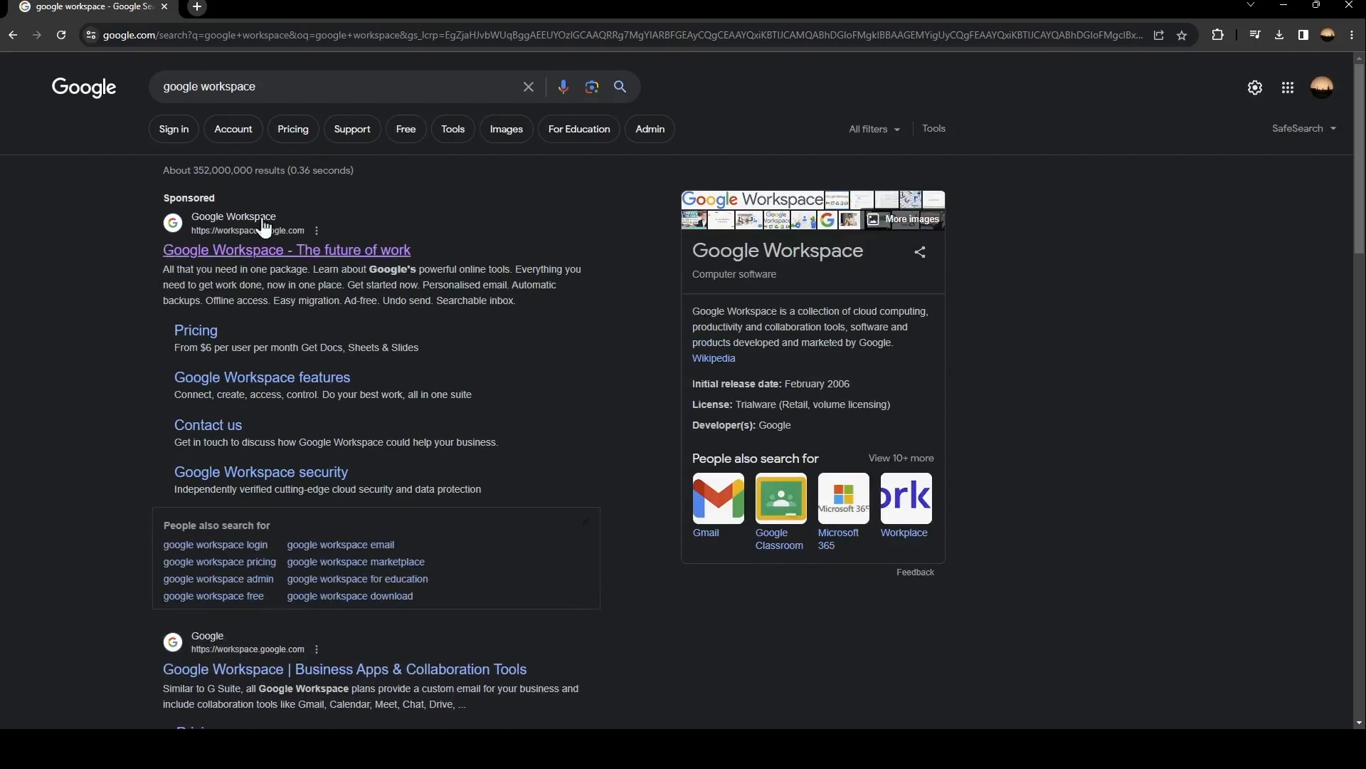
{"action": "mouse_move", "coordinate": [499, 227]}
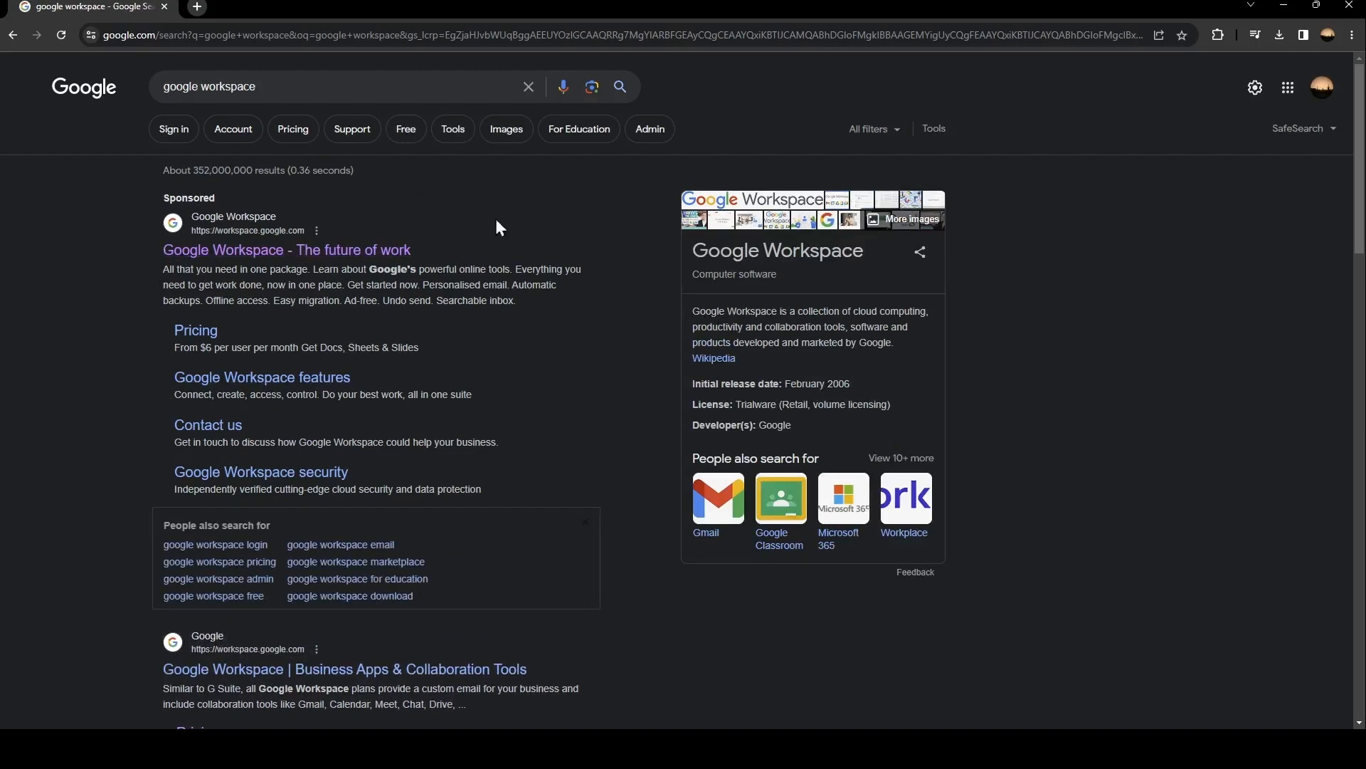
{"action": "mouse_move", "coordinate": [209, 249]}
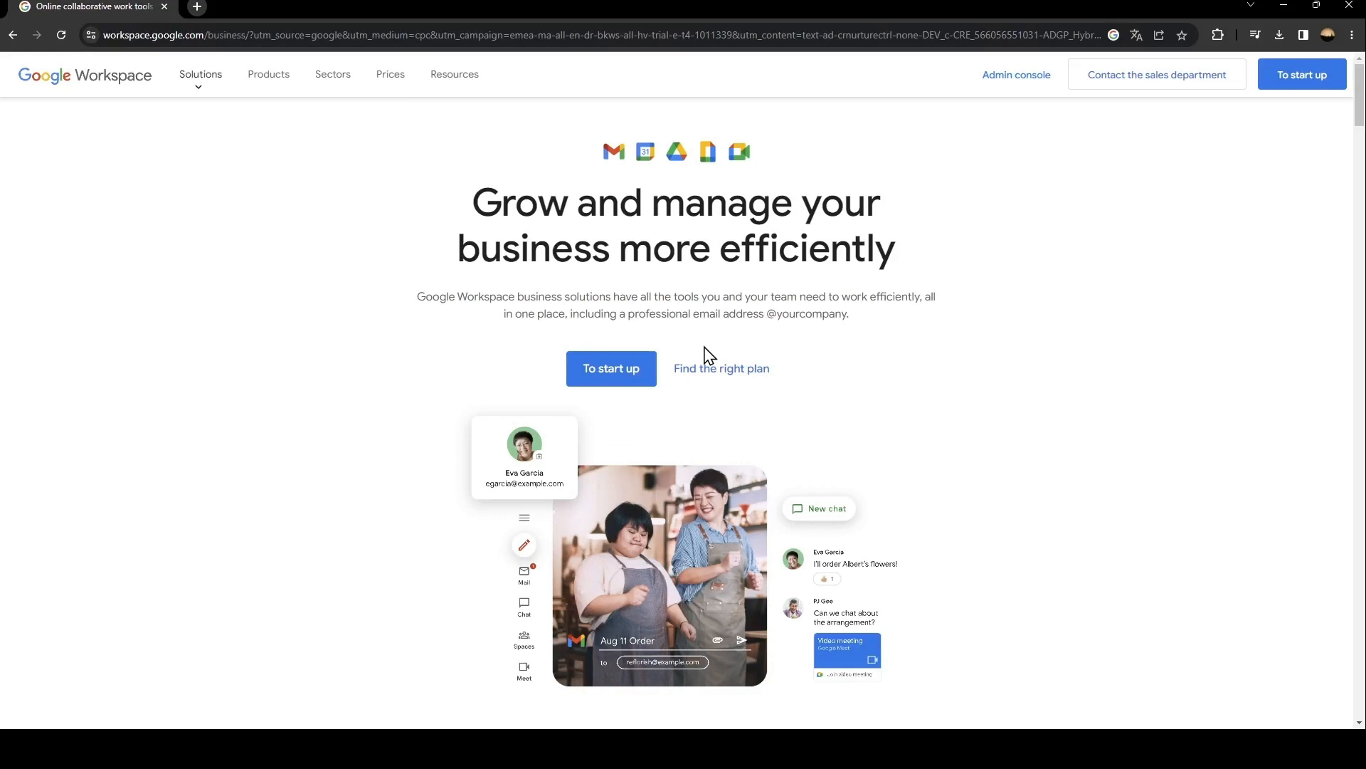
{"action": "mouse_move", "coordinate": [485, 340]}
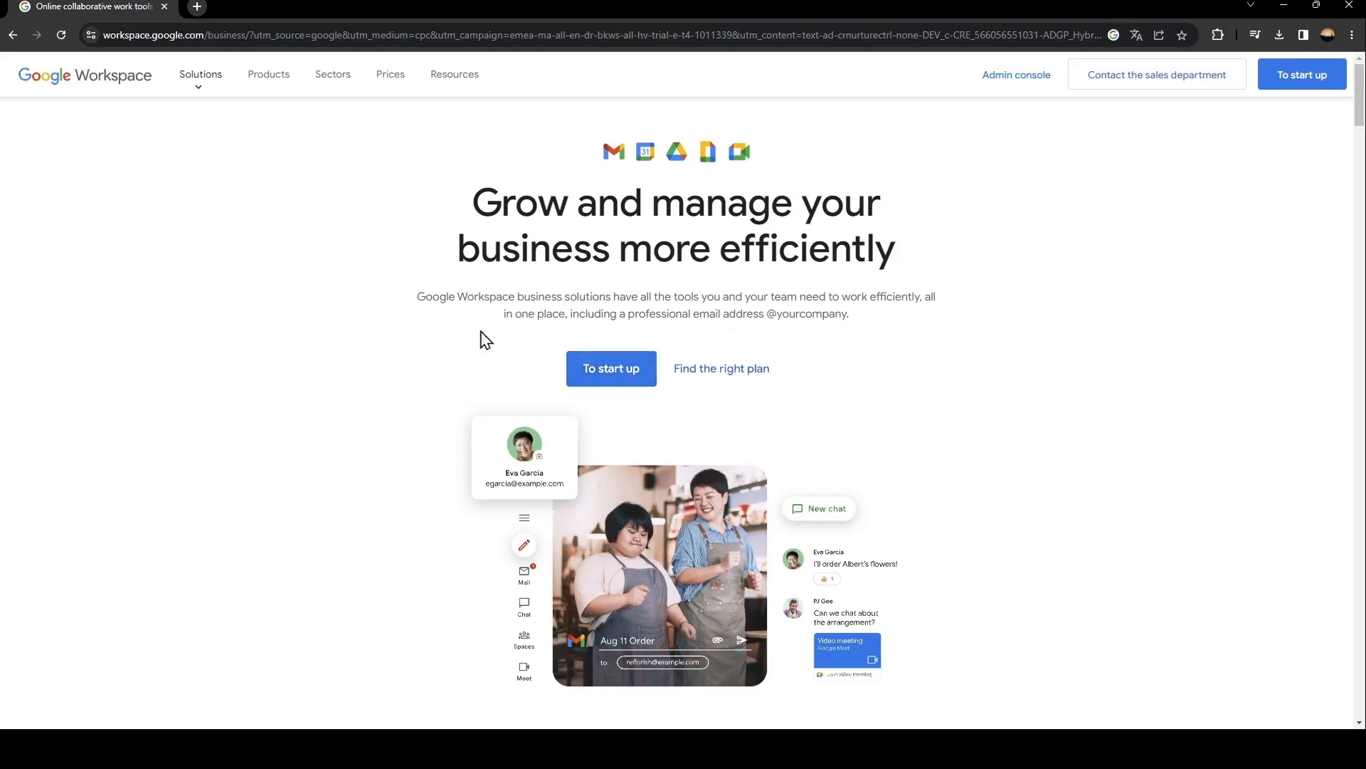
{"action": "mouse_move", "coordinate": [870, 416]}
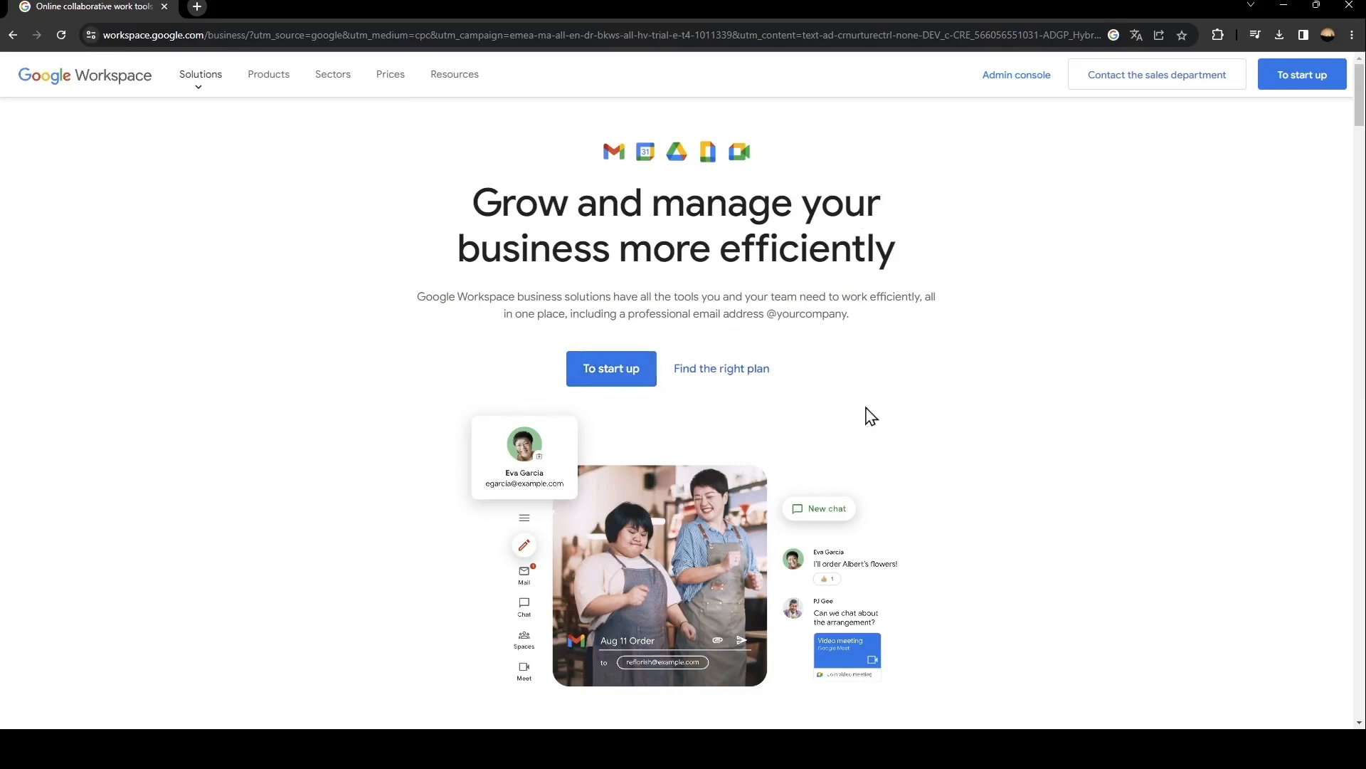
{"action": "mouse_move", "coordinate": [610, 368]}
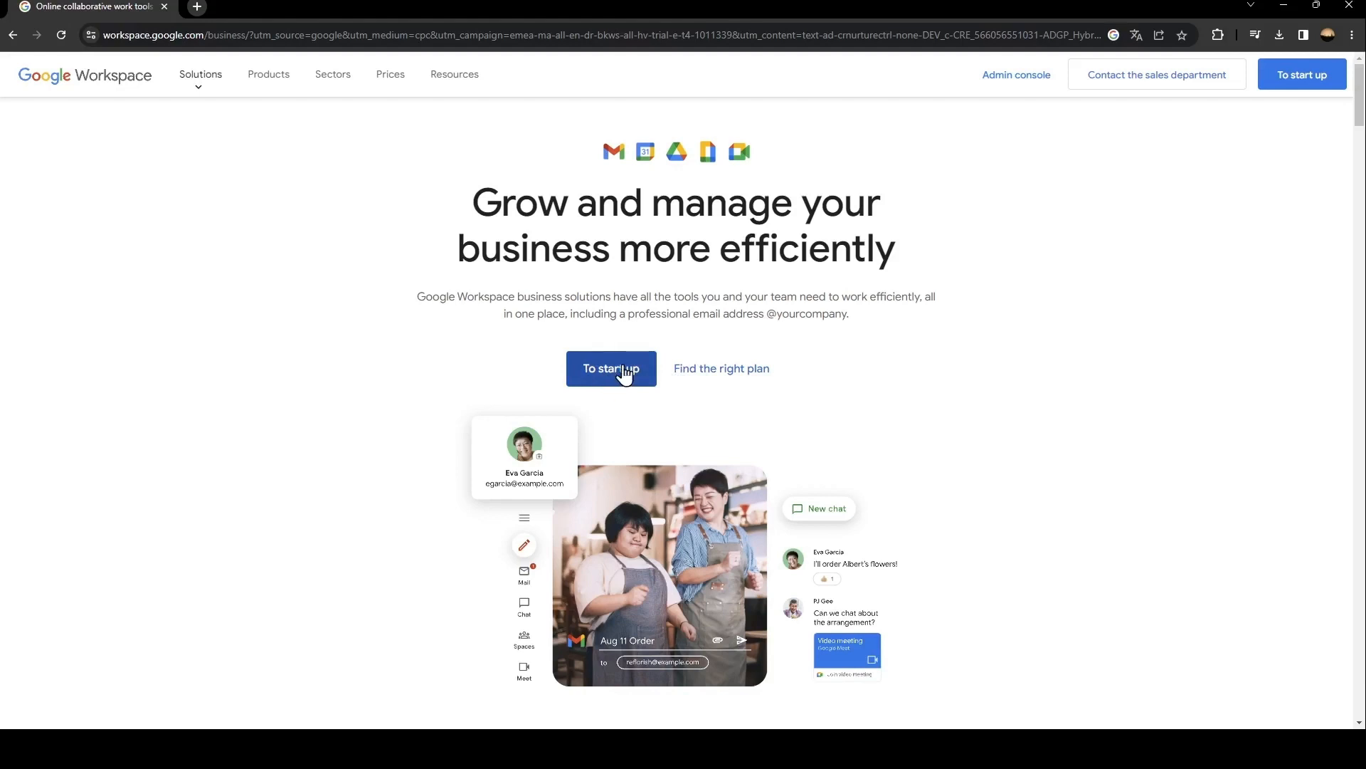
- Start the Workspace signup to reach the Getting started form
{"action": "left_click", "coordinate": [610, 368]}
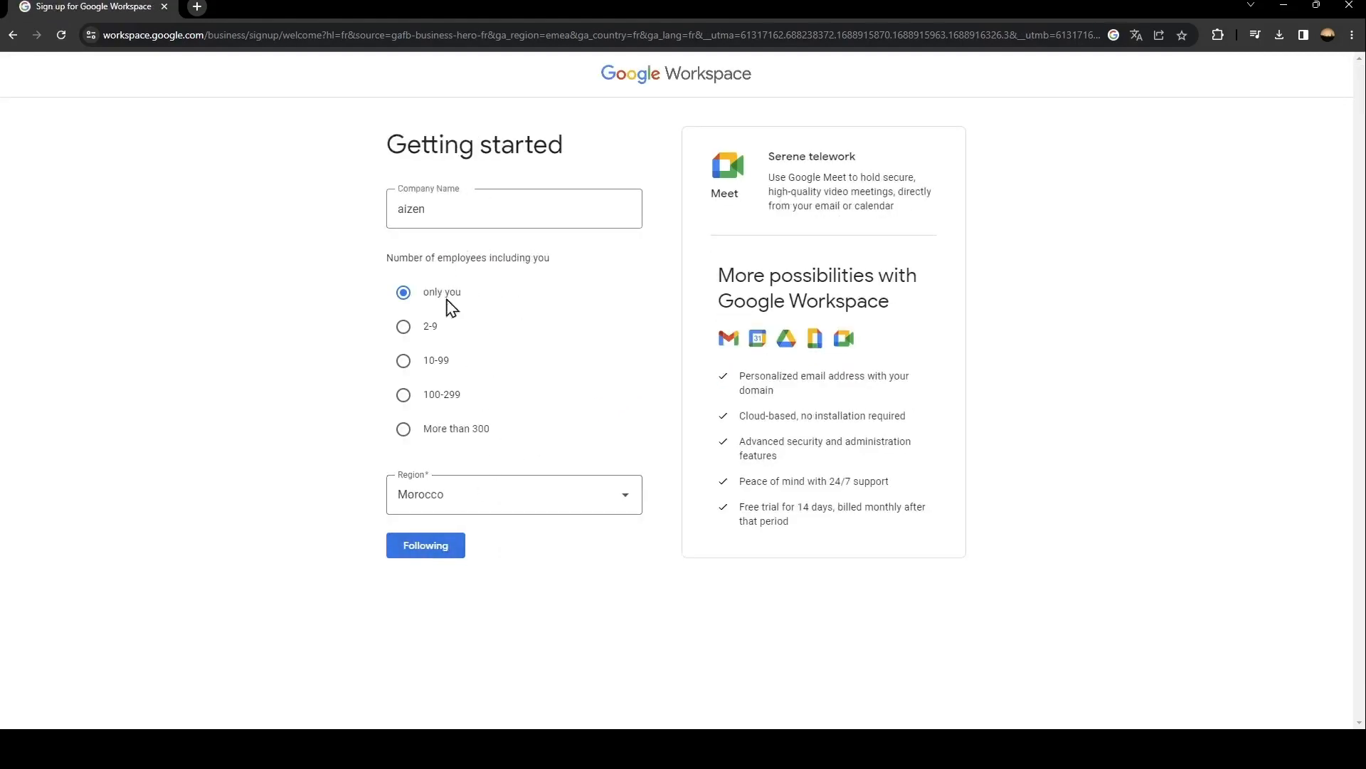
{"action": "mouse_move", "coordinate": [493, 355]}
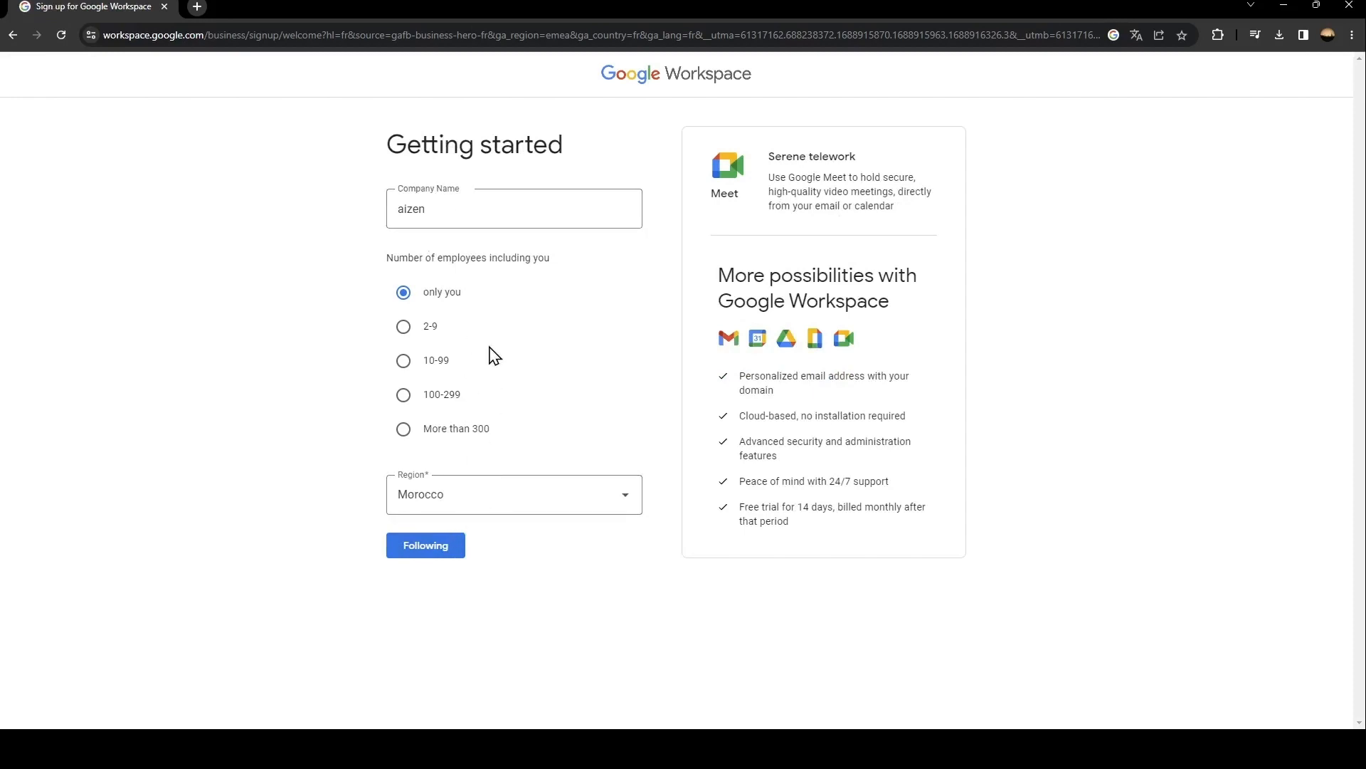
{"action": "mouse_move", "coordinate": [721, 276]}
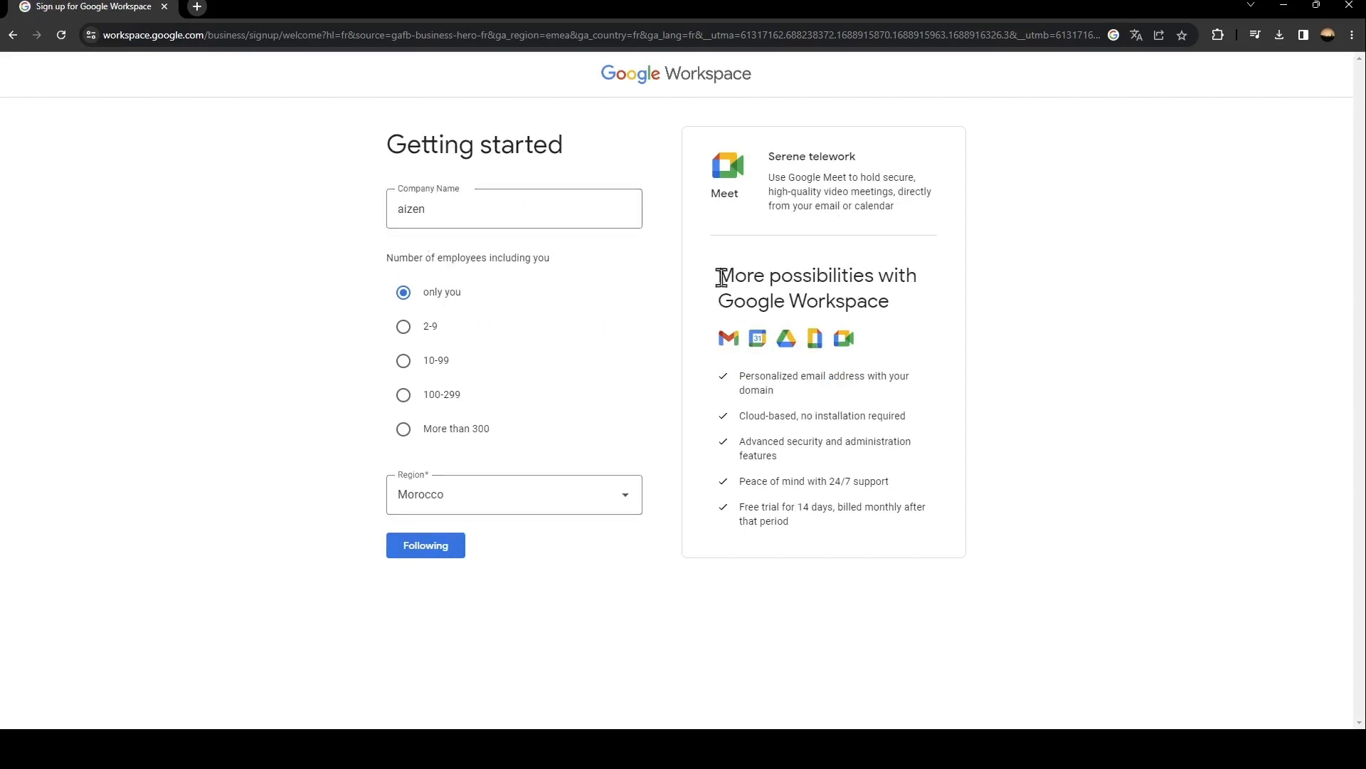
- Return to the business landing page and view the plan comparison prices
{"action": "left_click", "coordinate": [12, 35]}
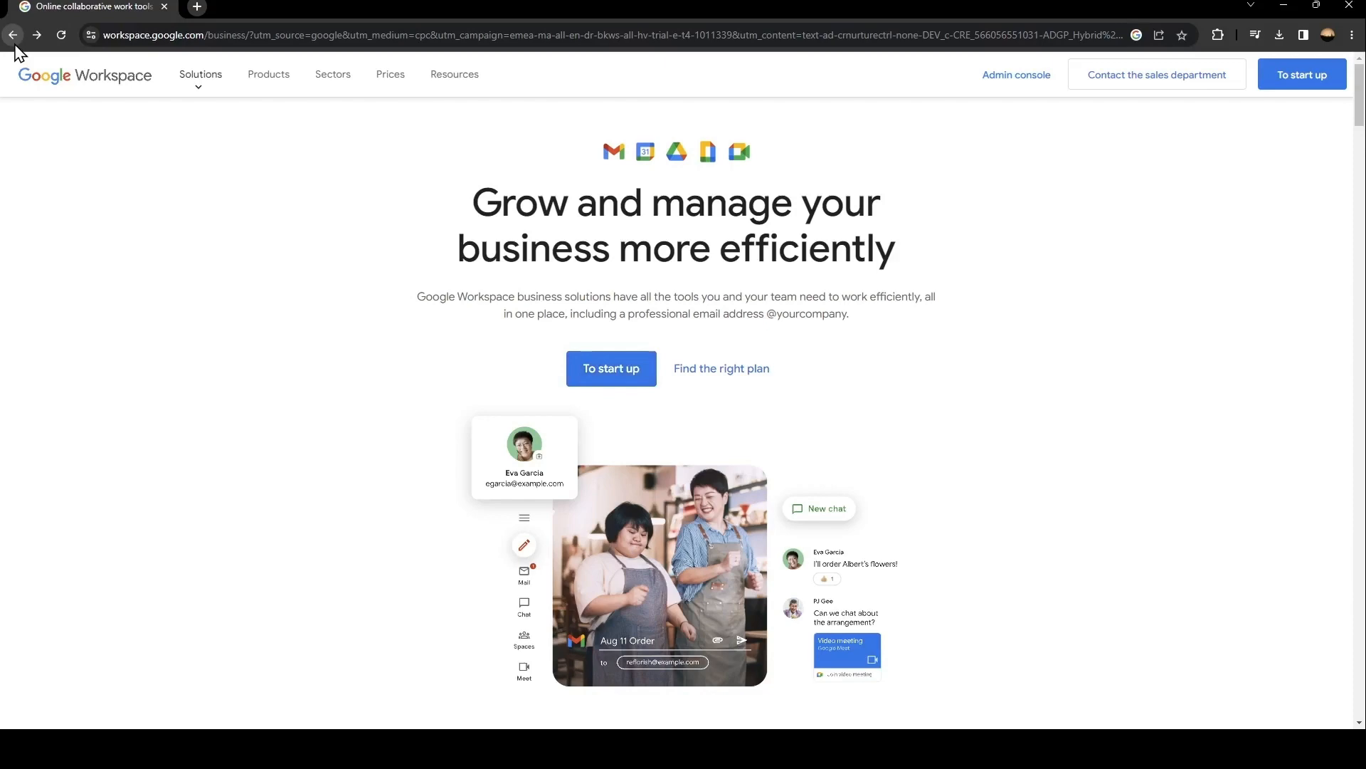
{"action": "mouse_move", "coordinate": [744, 376]}
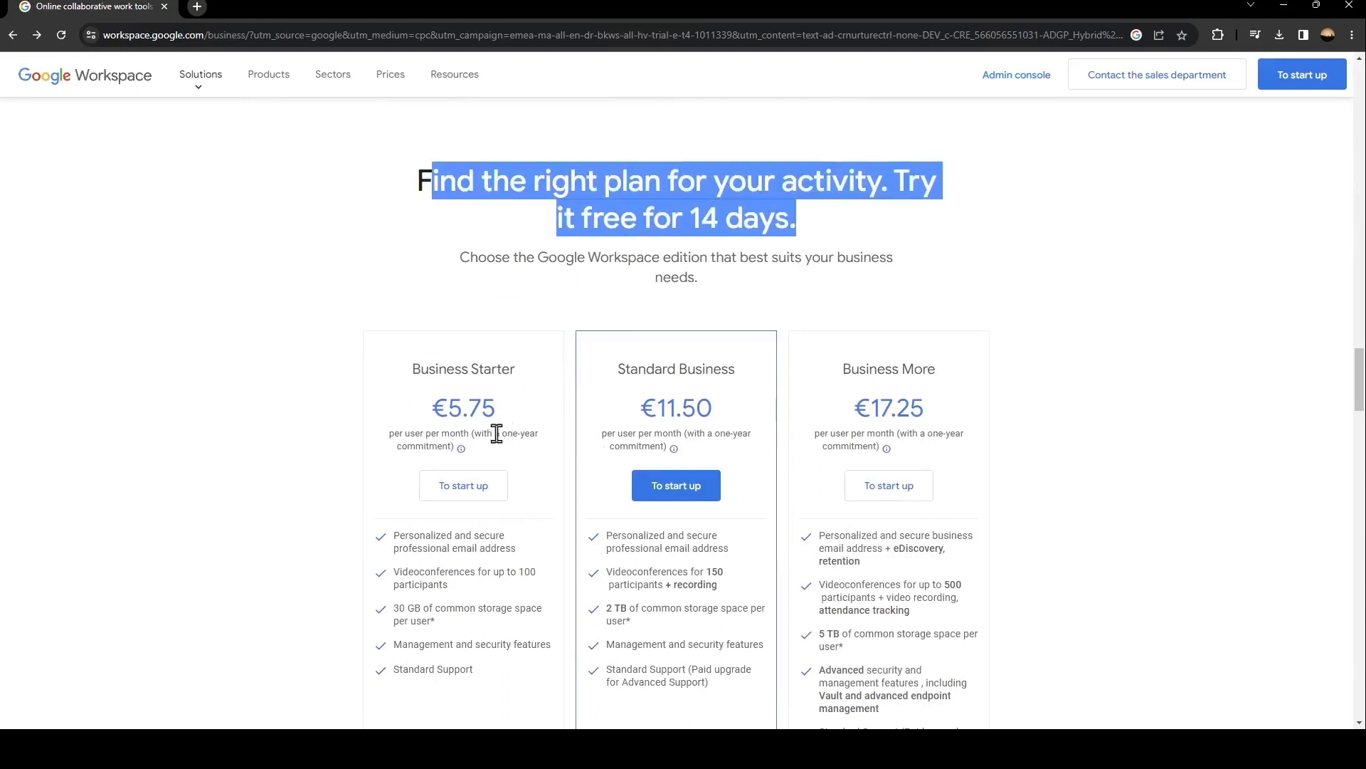
{"action": "left_click", "coordinate": [405, 388]}
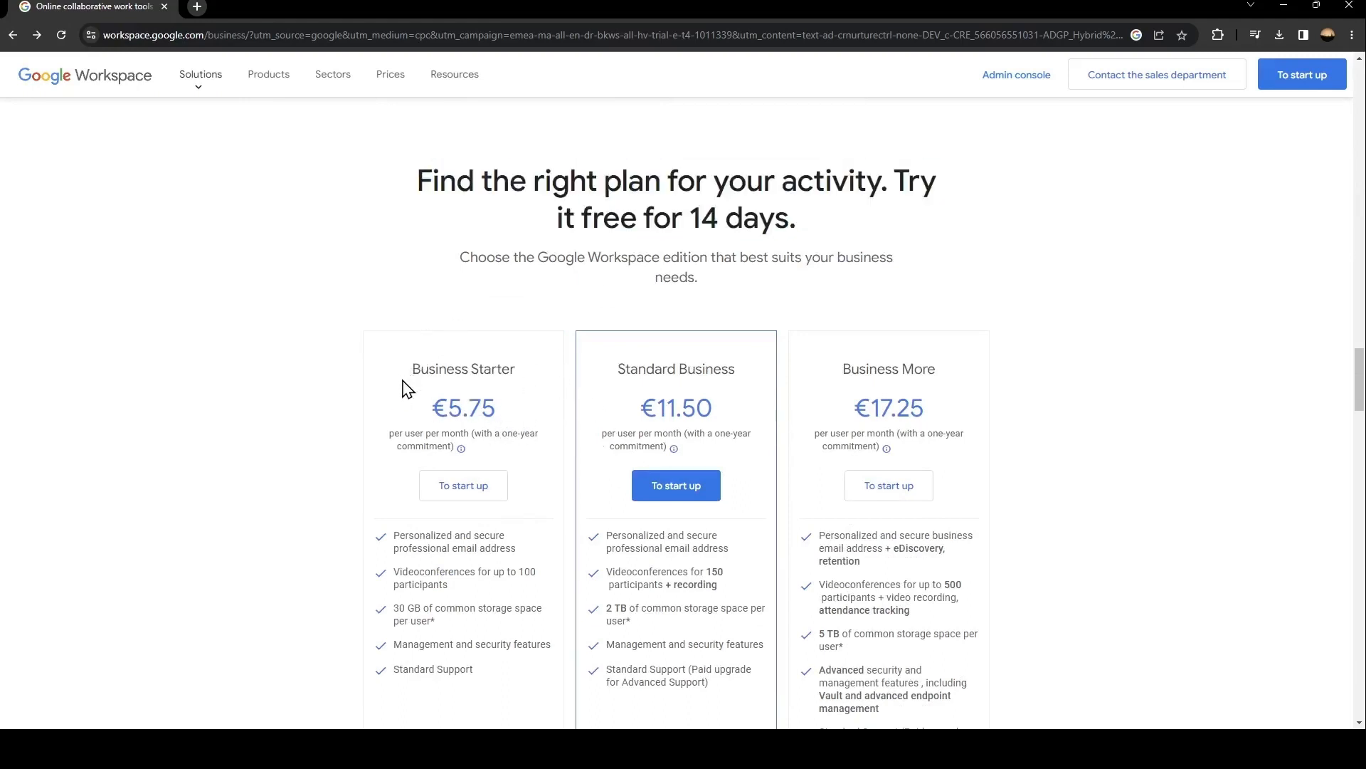
{"action": "mouse_move", "coordinate": [459, 400]}
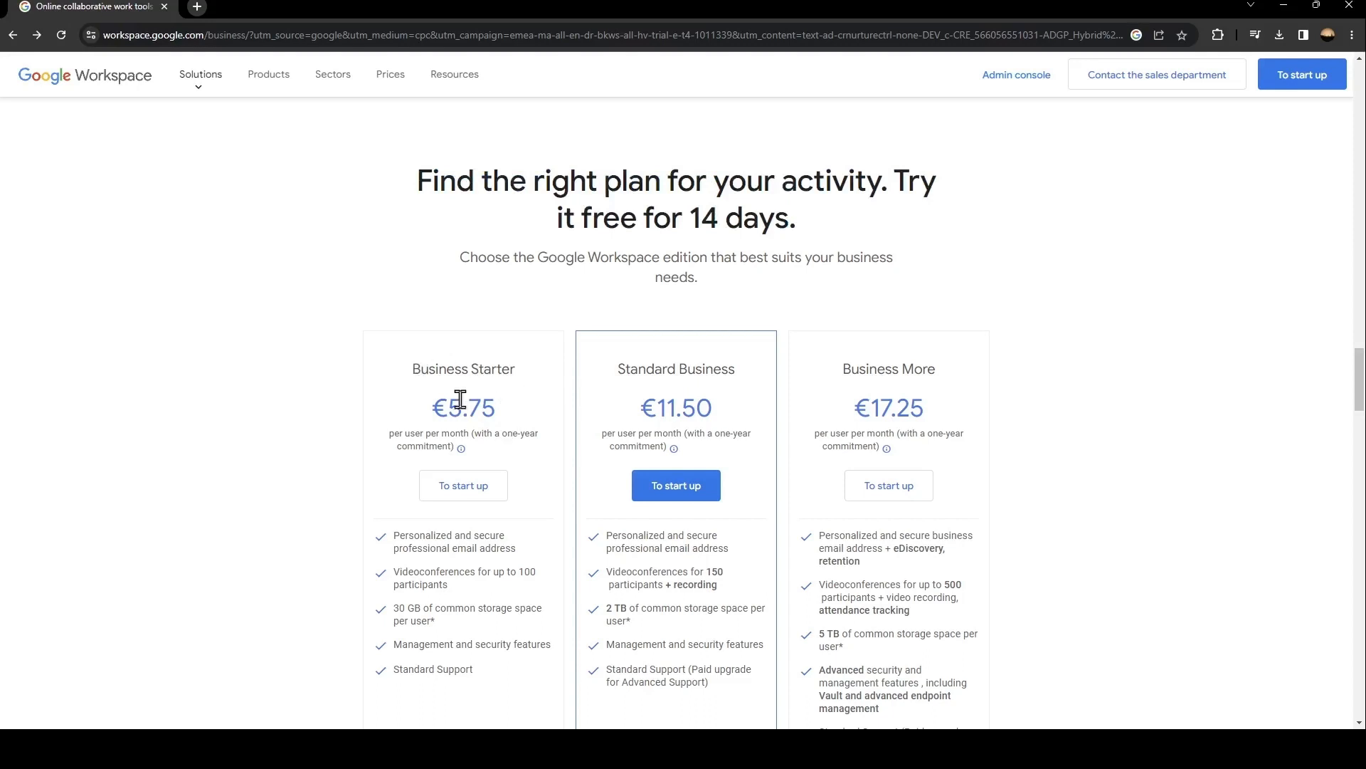
{"action": "mouse_move", "coordinate": [655, 411]}
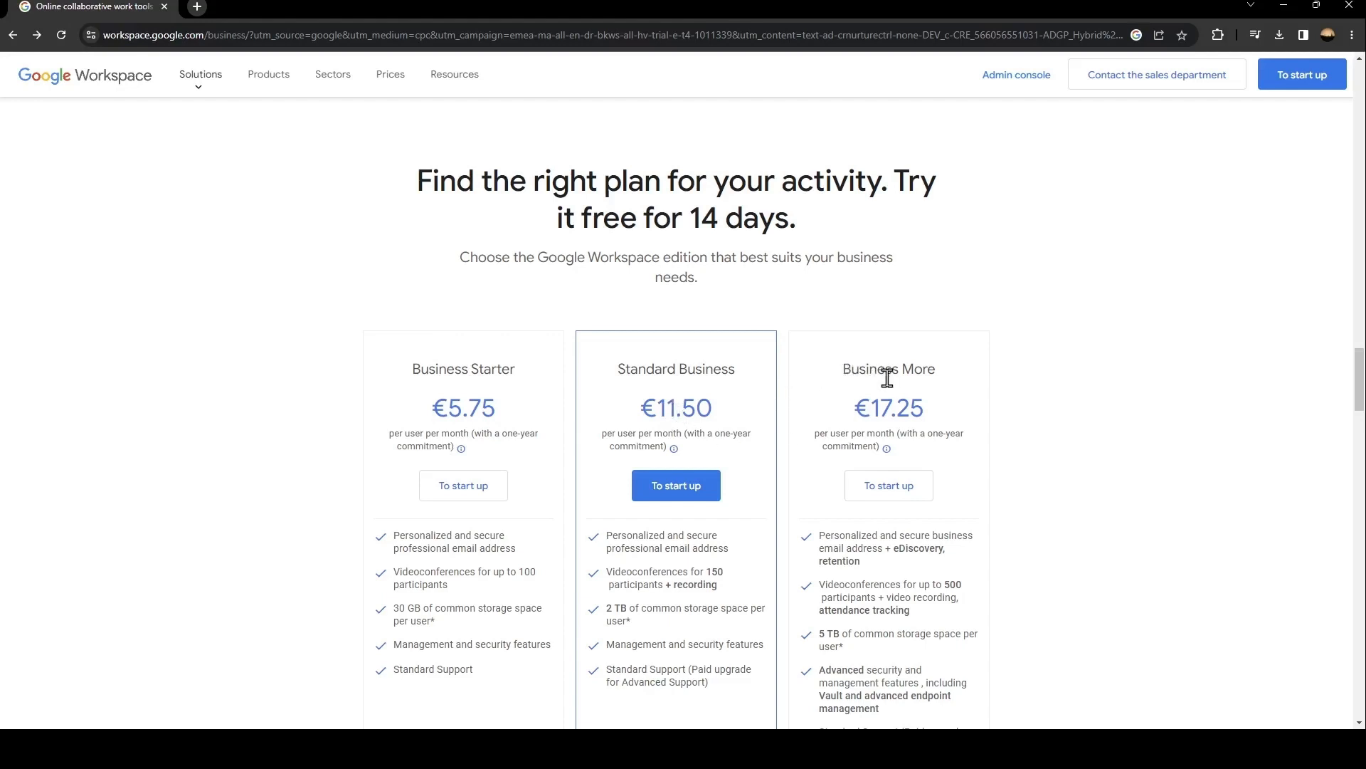
{"action": "mouse_move", "coordinate": [686, 205]}
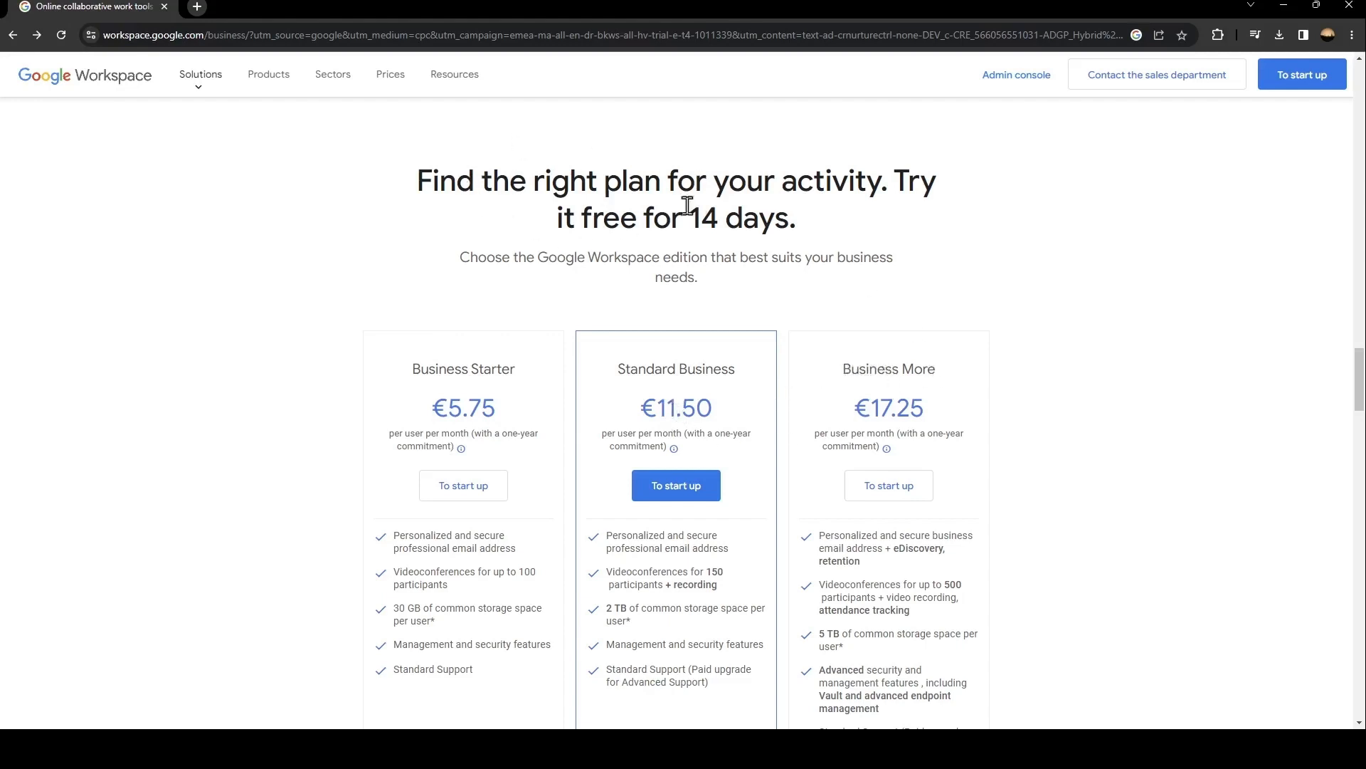
{"action": "mouse_move", "coordinate": [459, 167]}
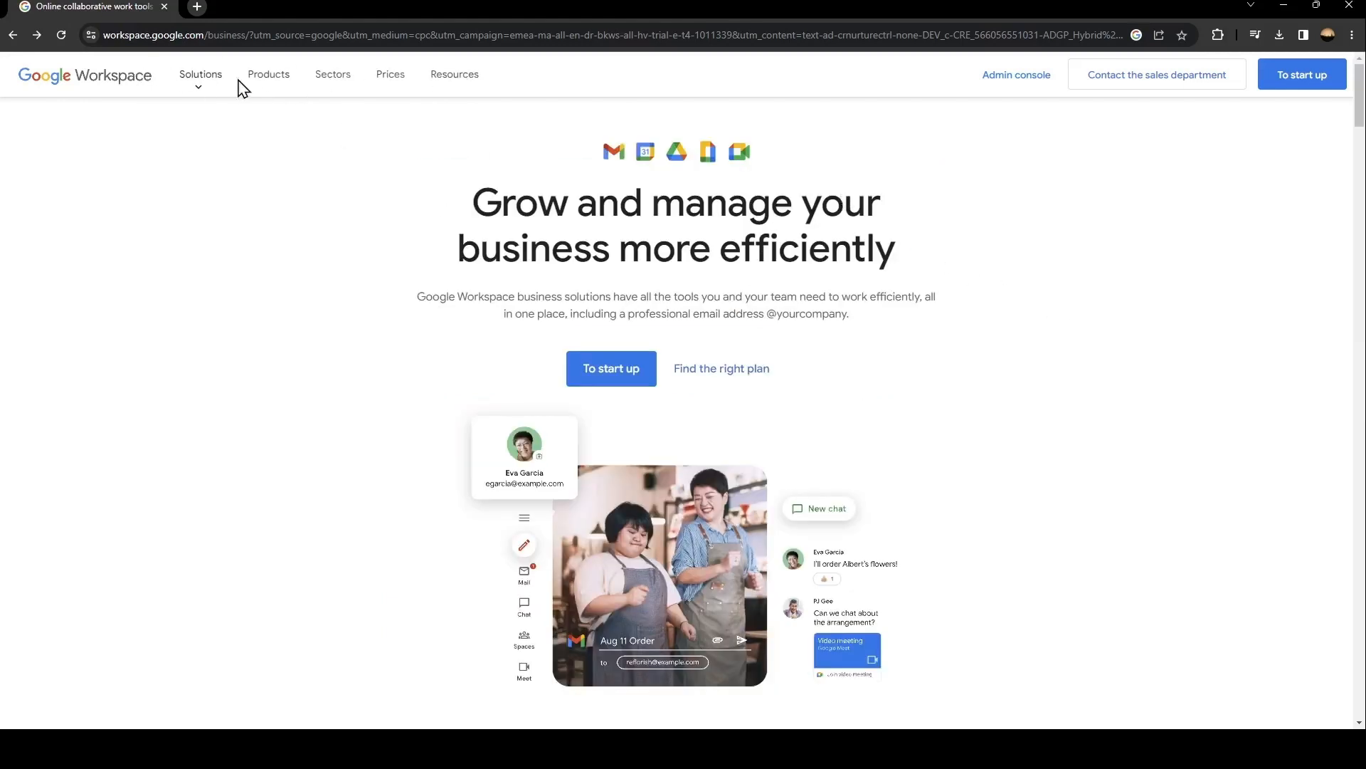
- Browse the Solutions, Products and Sectors menus in the top navigation
{"action": "left_click", "coordinate": [201, 74]}
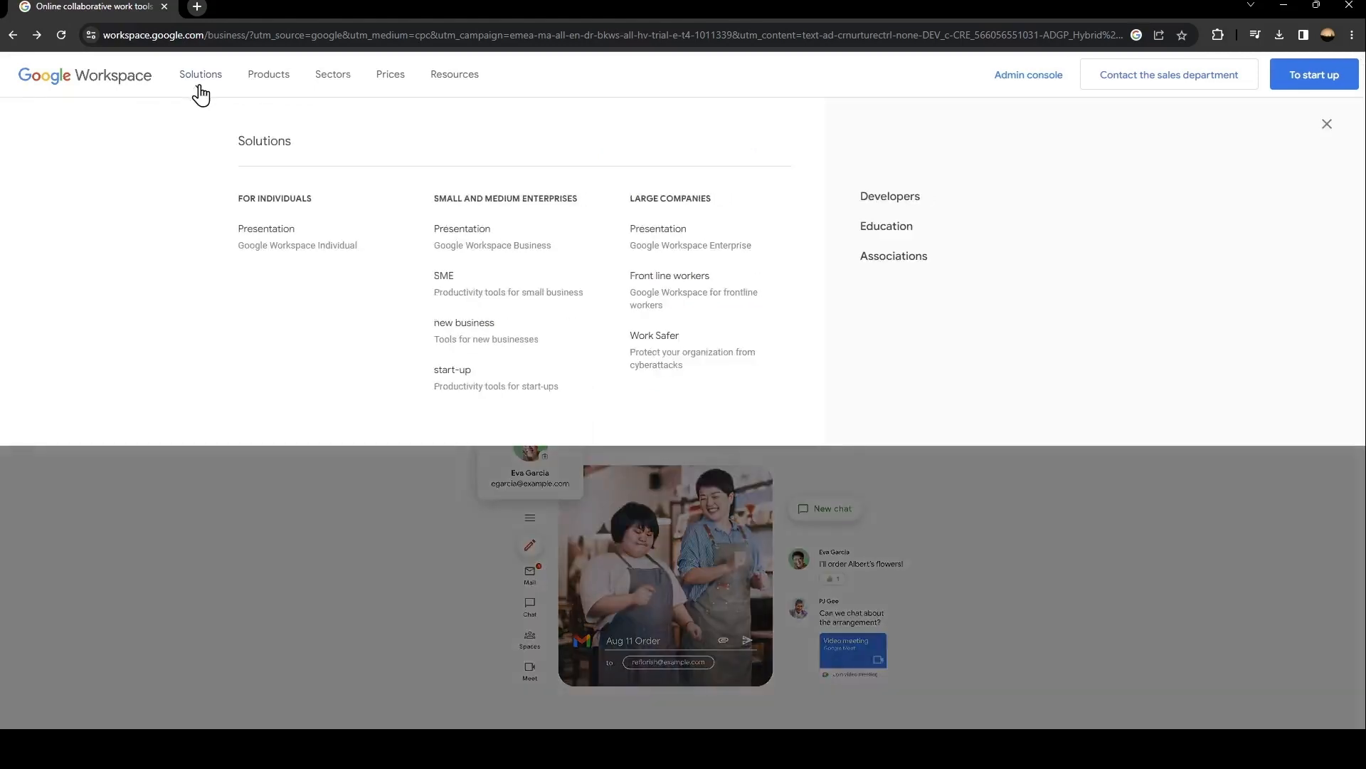
{"action": "mouse_move", "coordinate": [268, 74]}
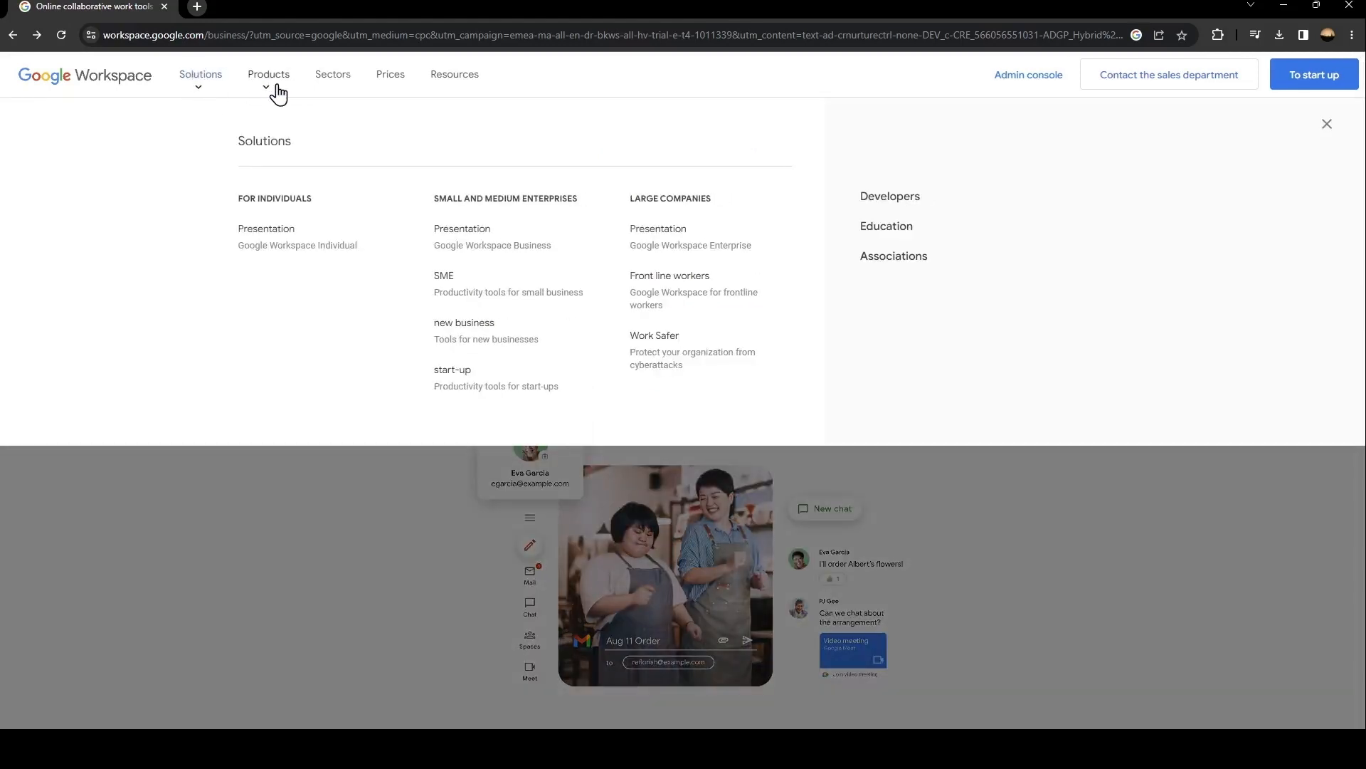
{"action": "left_click", "coordinate": [268, 74]}
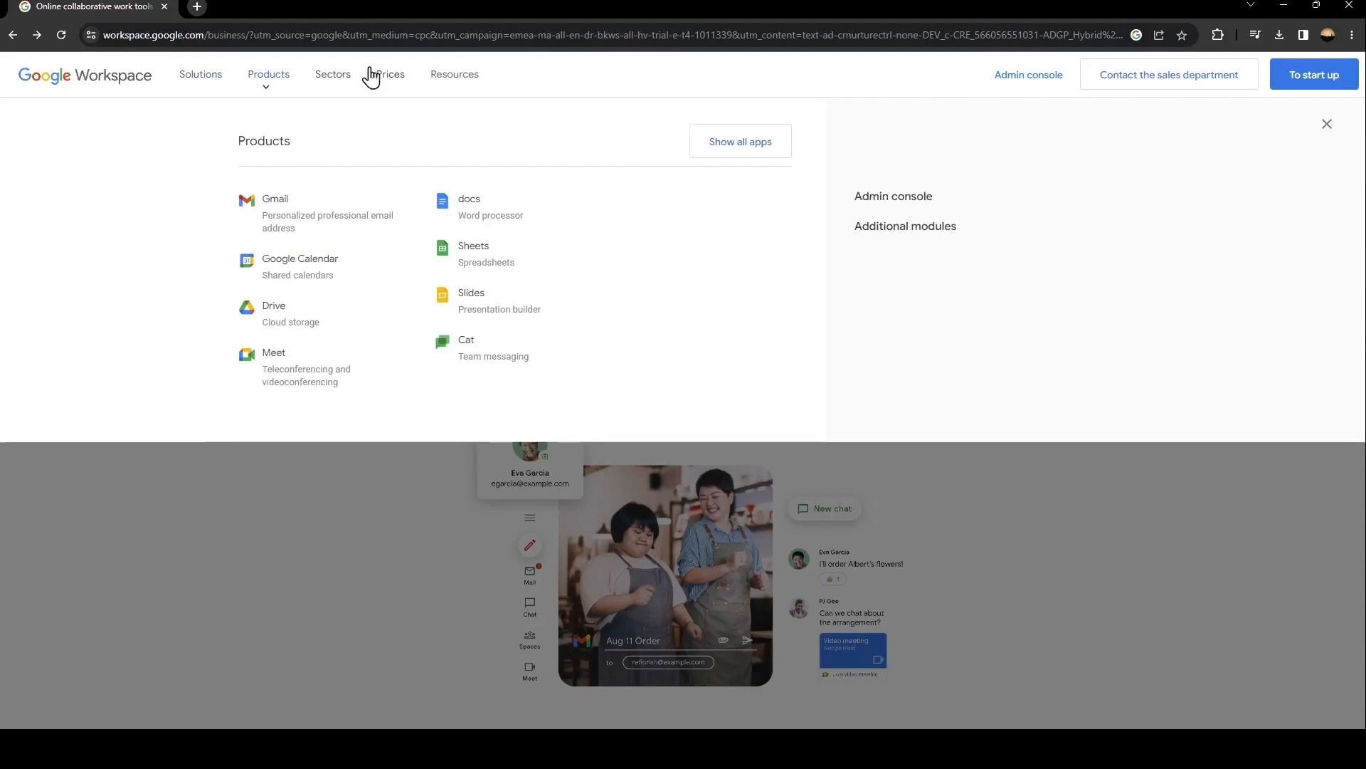
{"action": "mouse_move", "coordinate": [462, 375]}
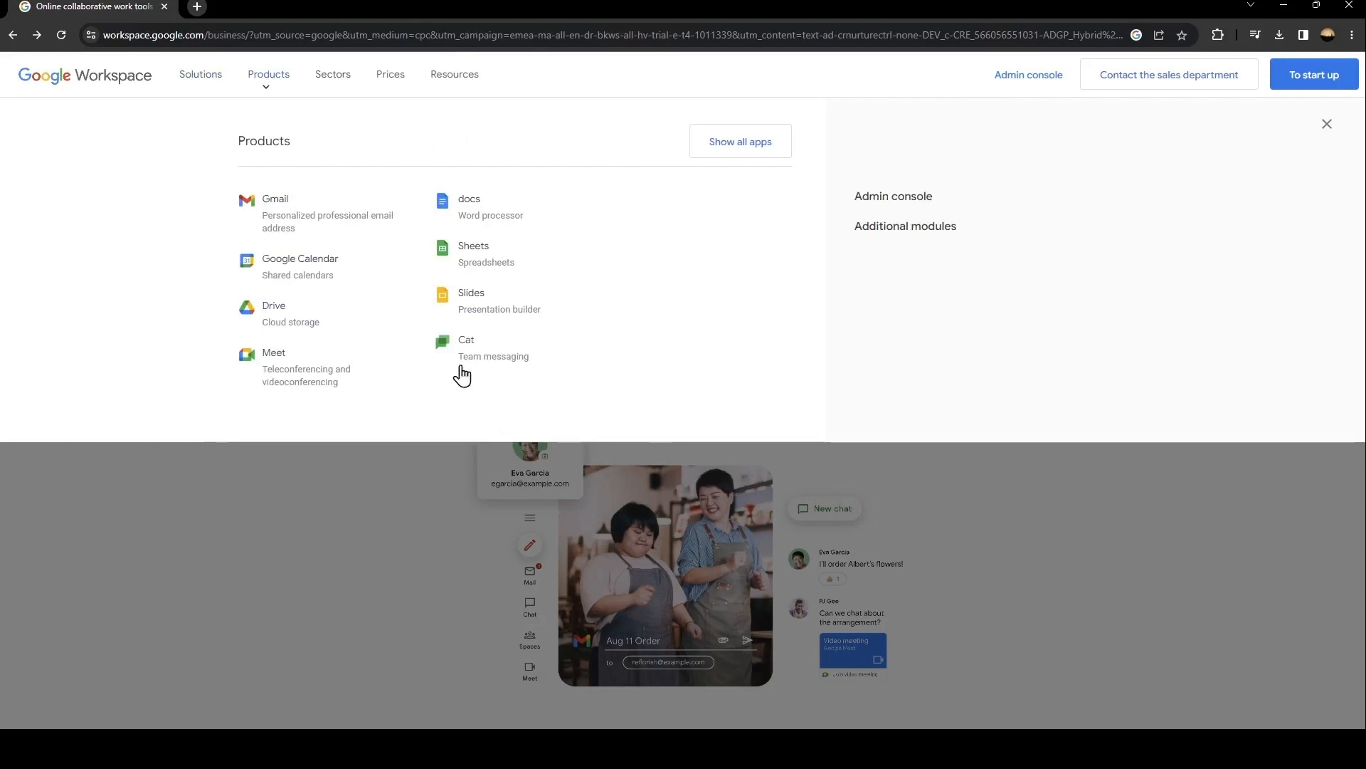
{"action": "mouse_move", "coordinate": [600, 96]}
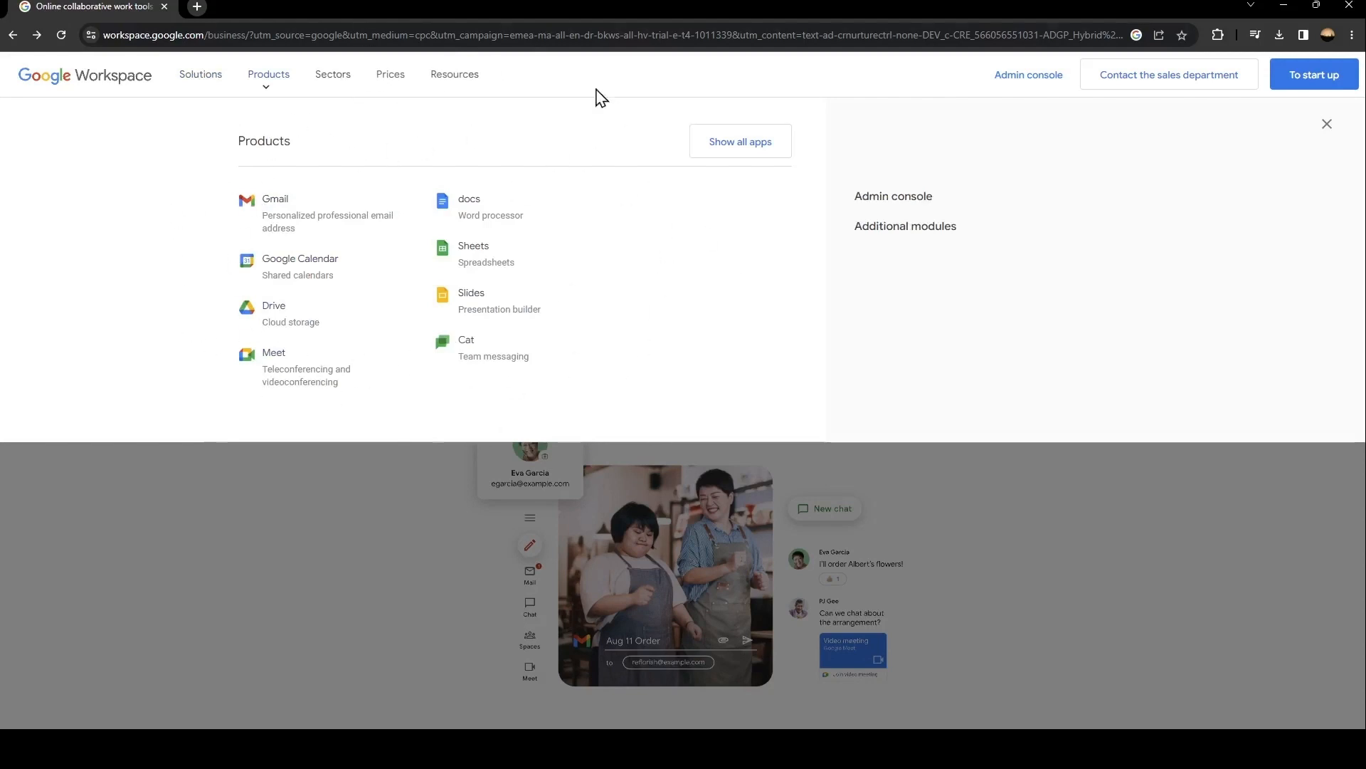
{"action": "left_click", "coordinate": [332, 74]}
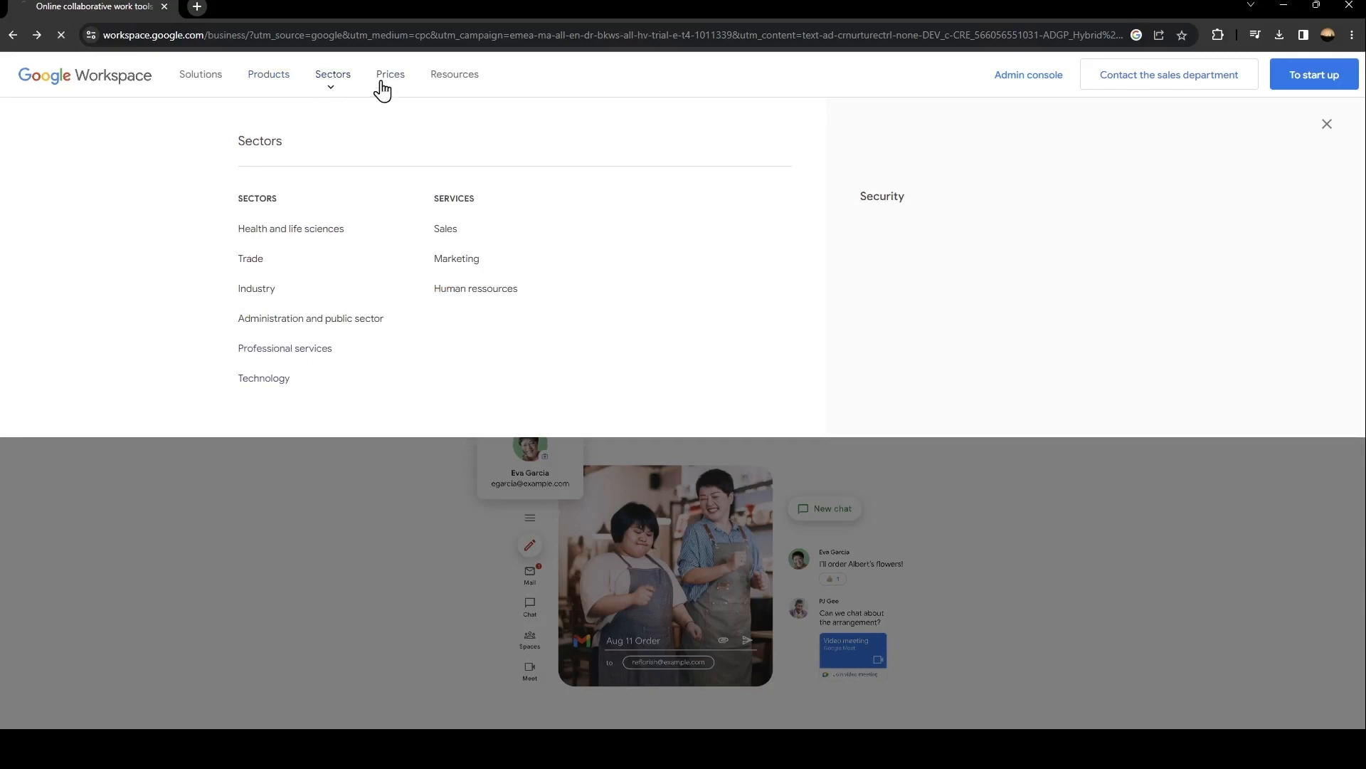
- Open the pricing page comparing Business Starter, Standard, Plus and Enterprise plans
{"action": "left_click", "coordinate": [389, 74]}
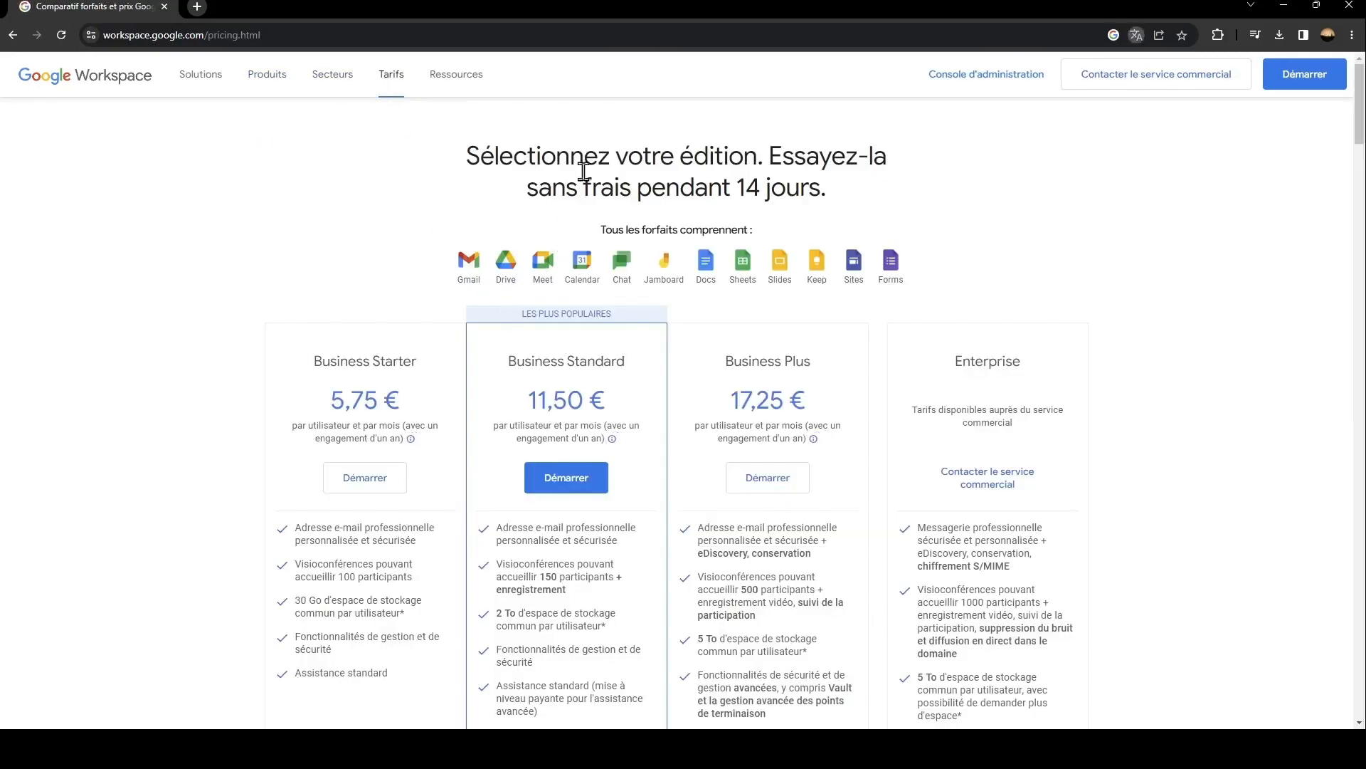
{"action": "mouse_move", "coordinate": [329, 364]}
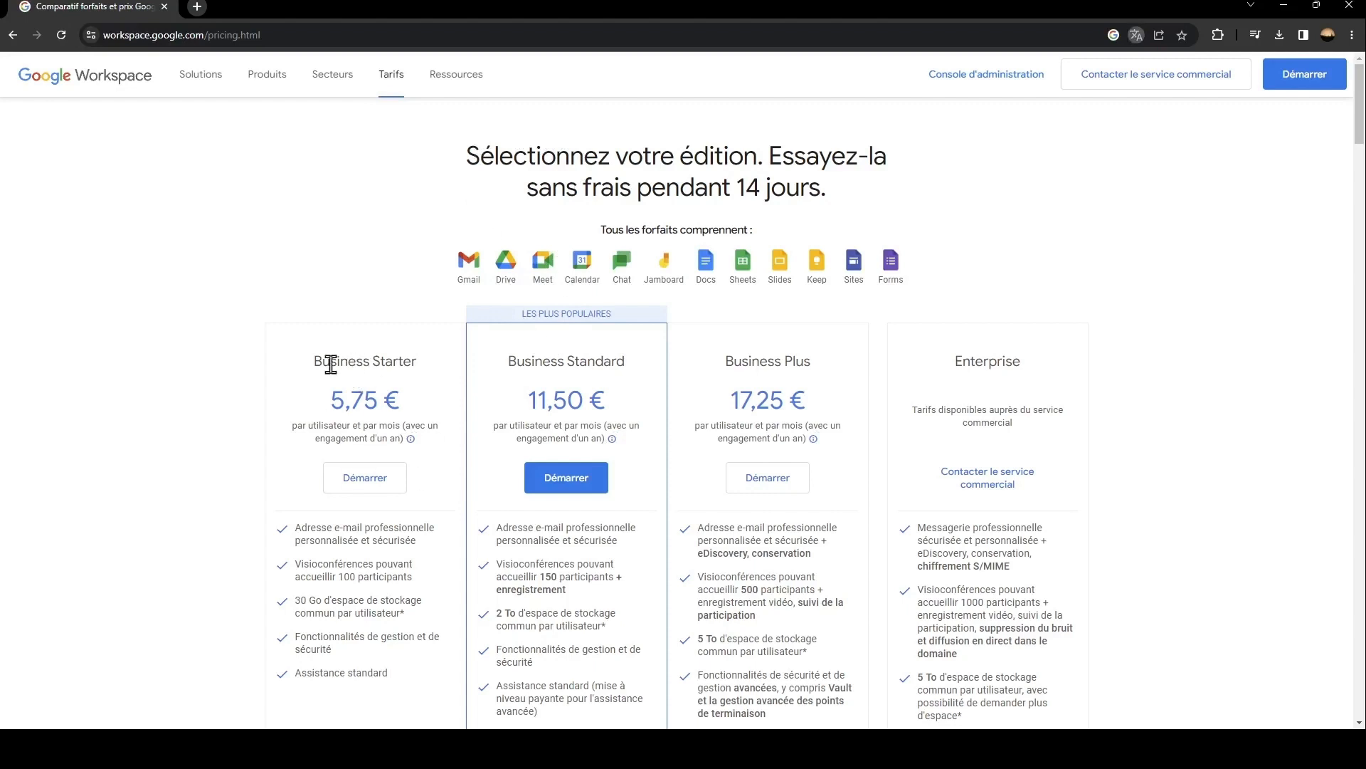
{"action": "mouse_move", "coordinate": [591, 384]}
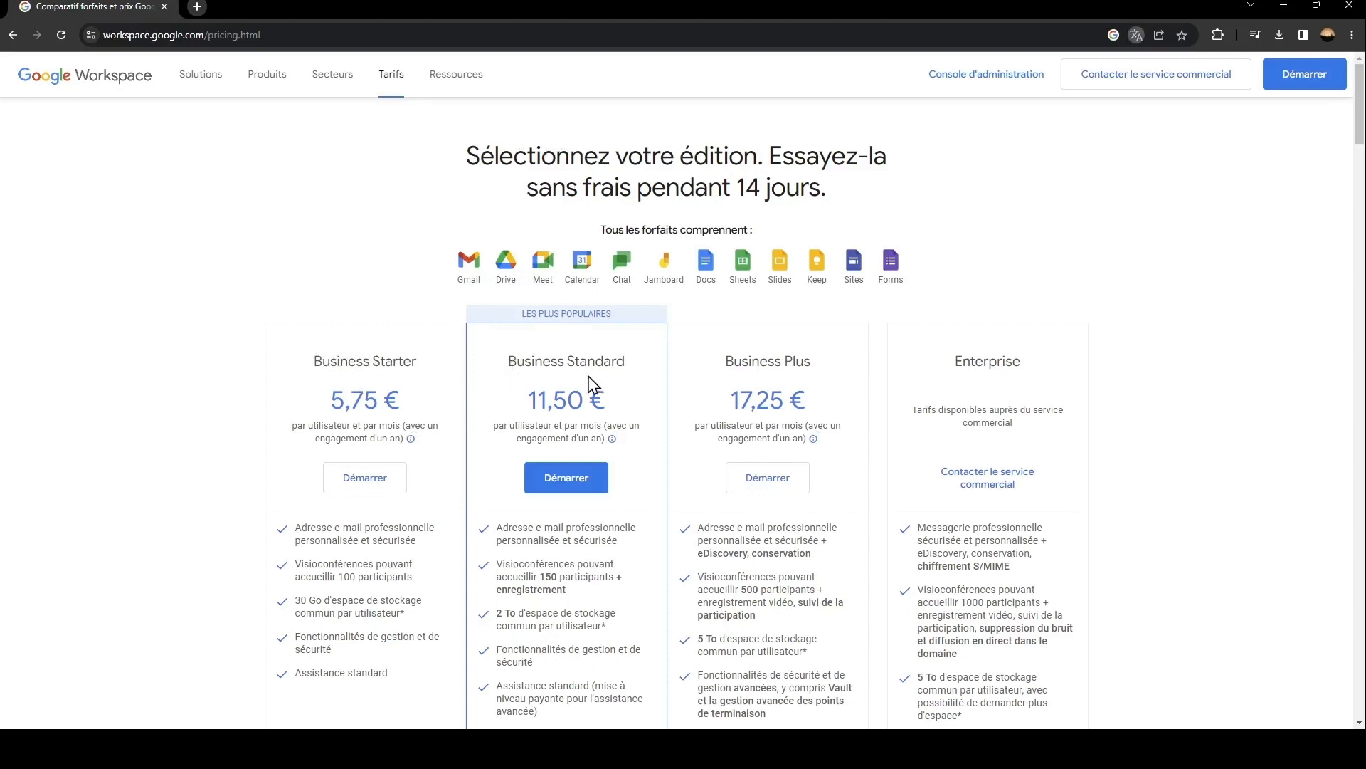
{"action": "mouse_move", "coordinate": [943, 393]}
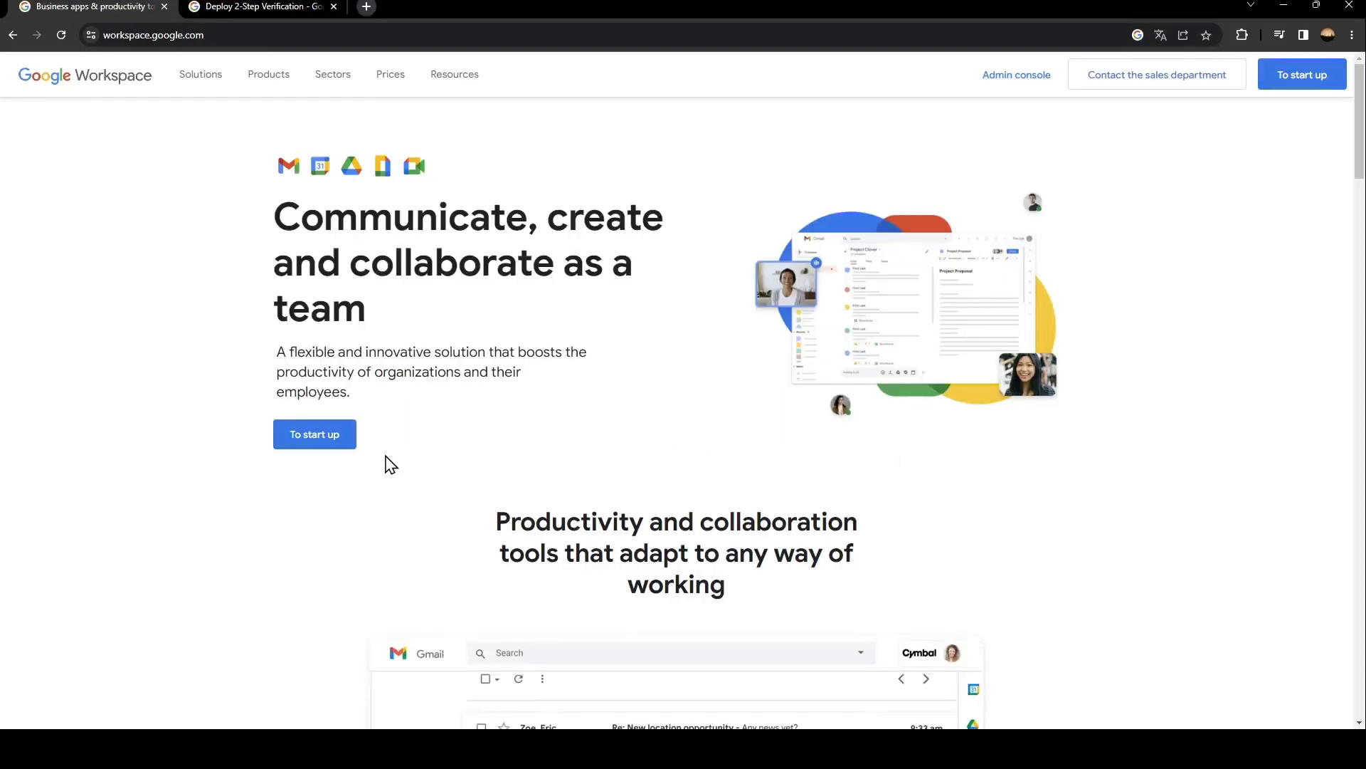
- Start signing up, with company 'aizen', only you as staff, and Morocco as region
{"action": "left_click", "coordinate": [314, 434]}
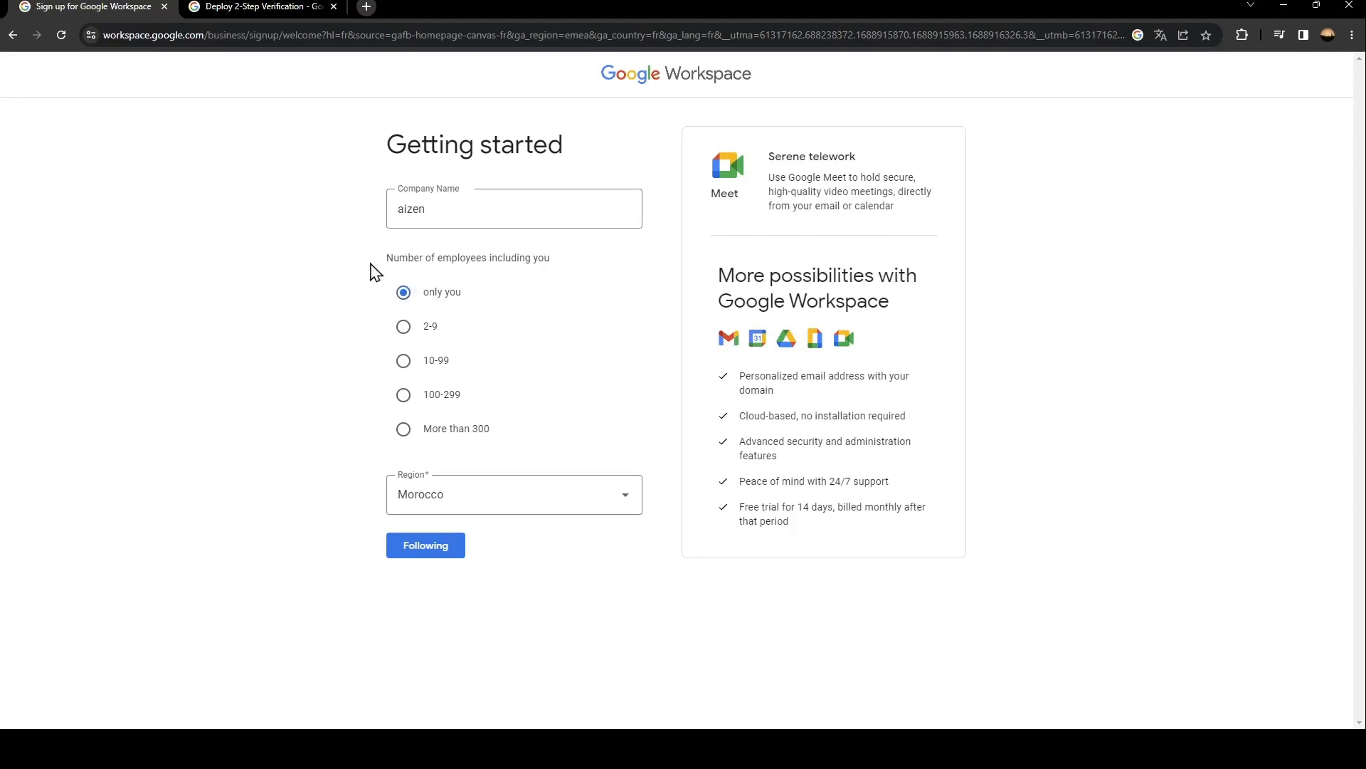
{"action": "mouse_move", "coordinate": [362, 268]}
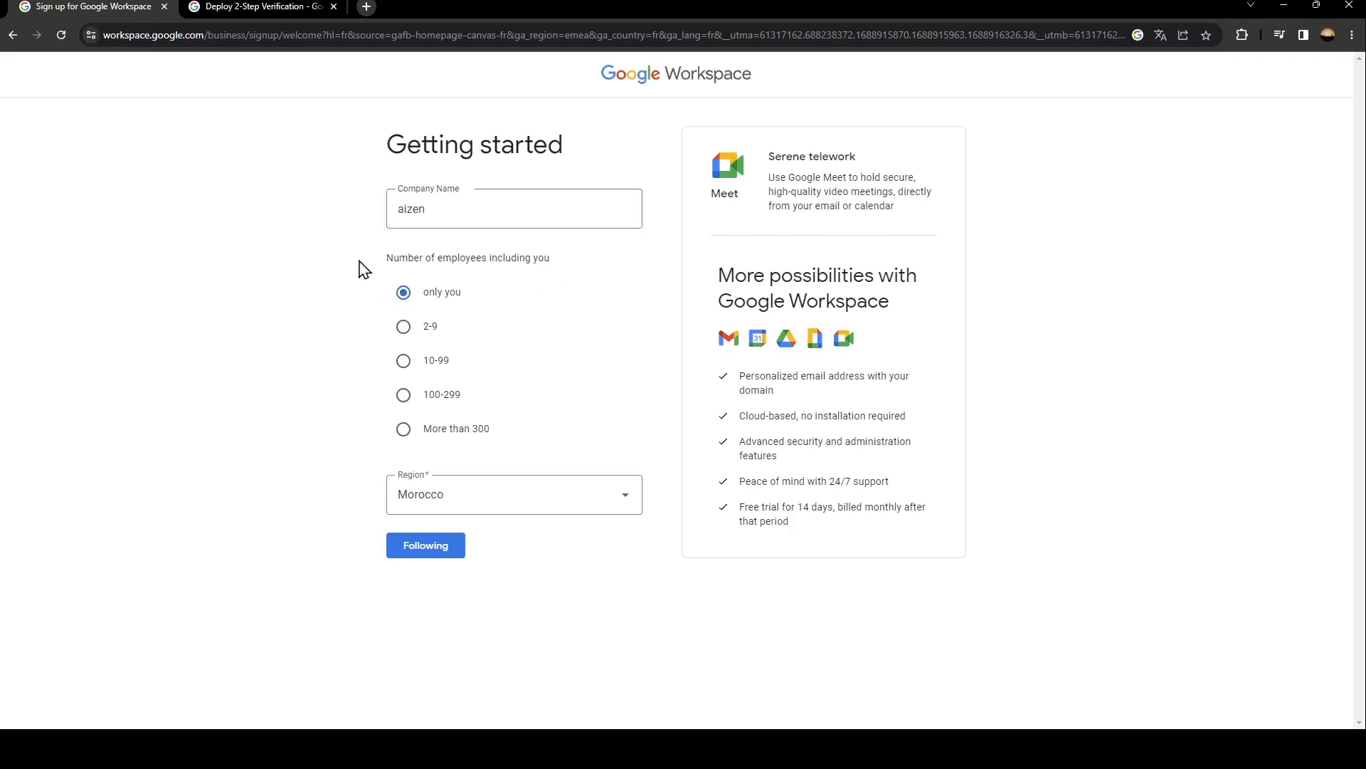
{"action": "mouse_move", "coordinate": [432, 358]}
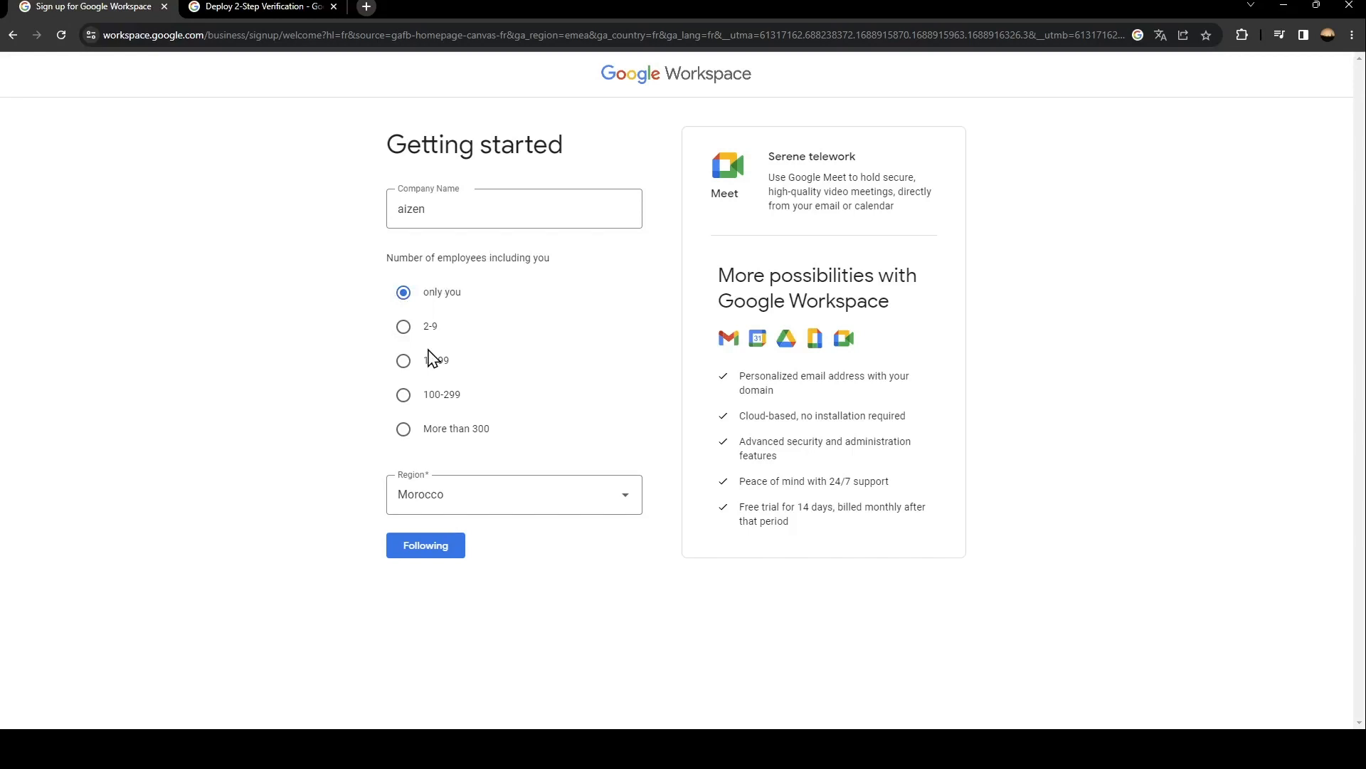
{"action": "mouse_move", "coordinate": [509, 479]}
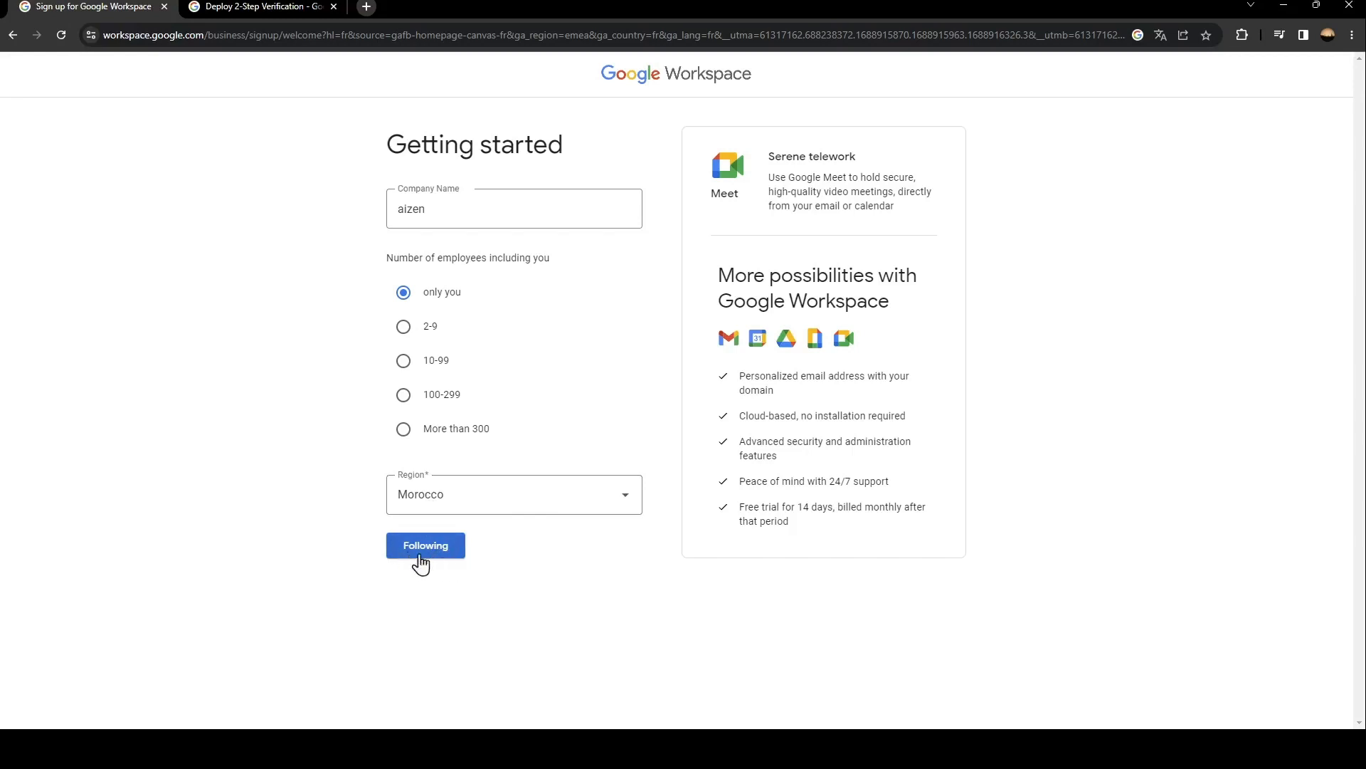
- Submit the company details and review the first name, name and current email fields
{"action": "left_click", "coordinate": [425, 545]}
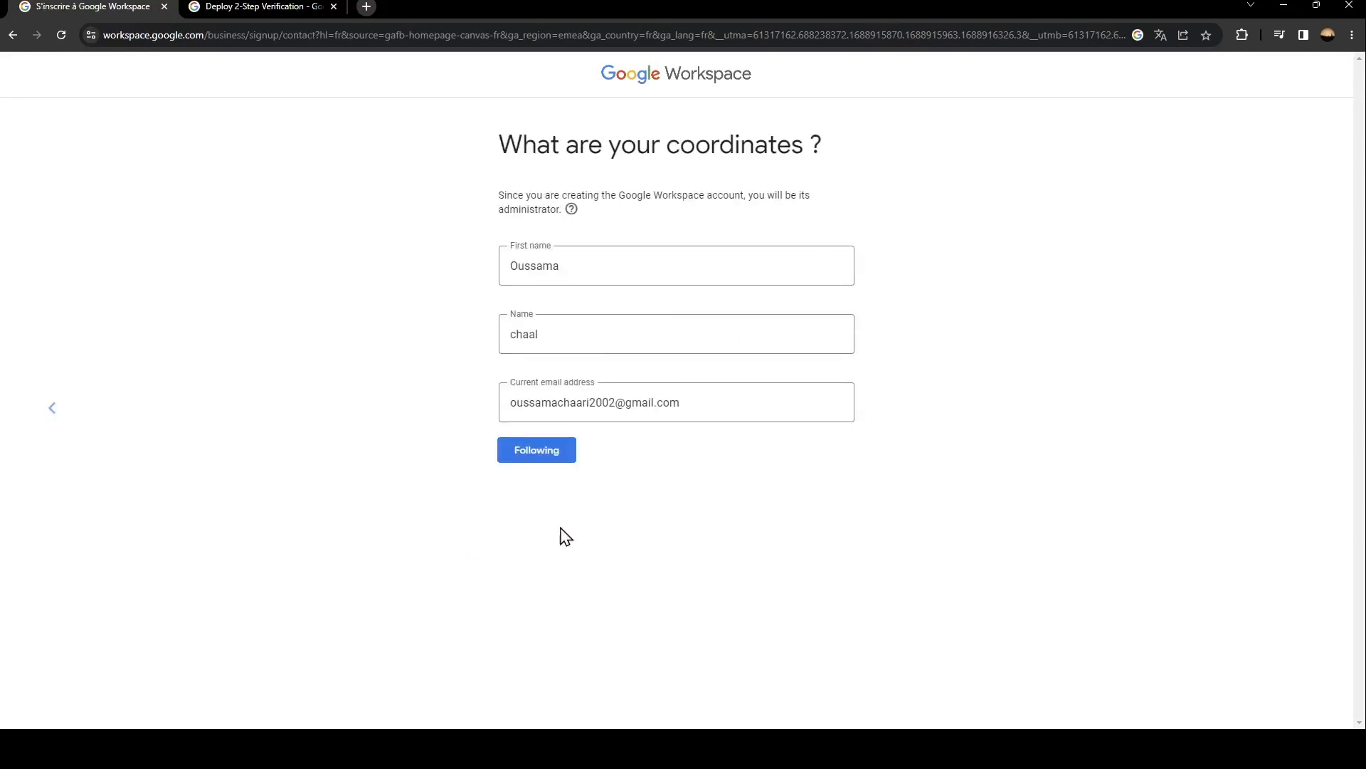
{"action": "mouse_move", "coordinate": [938, 237]}
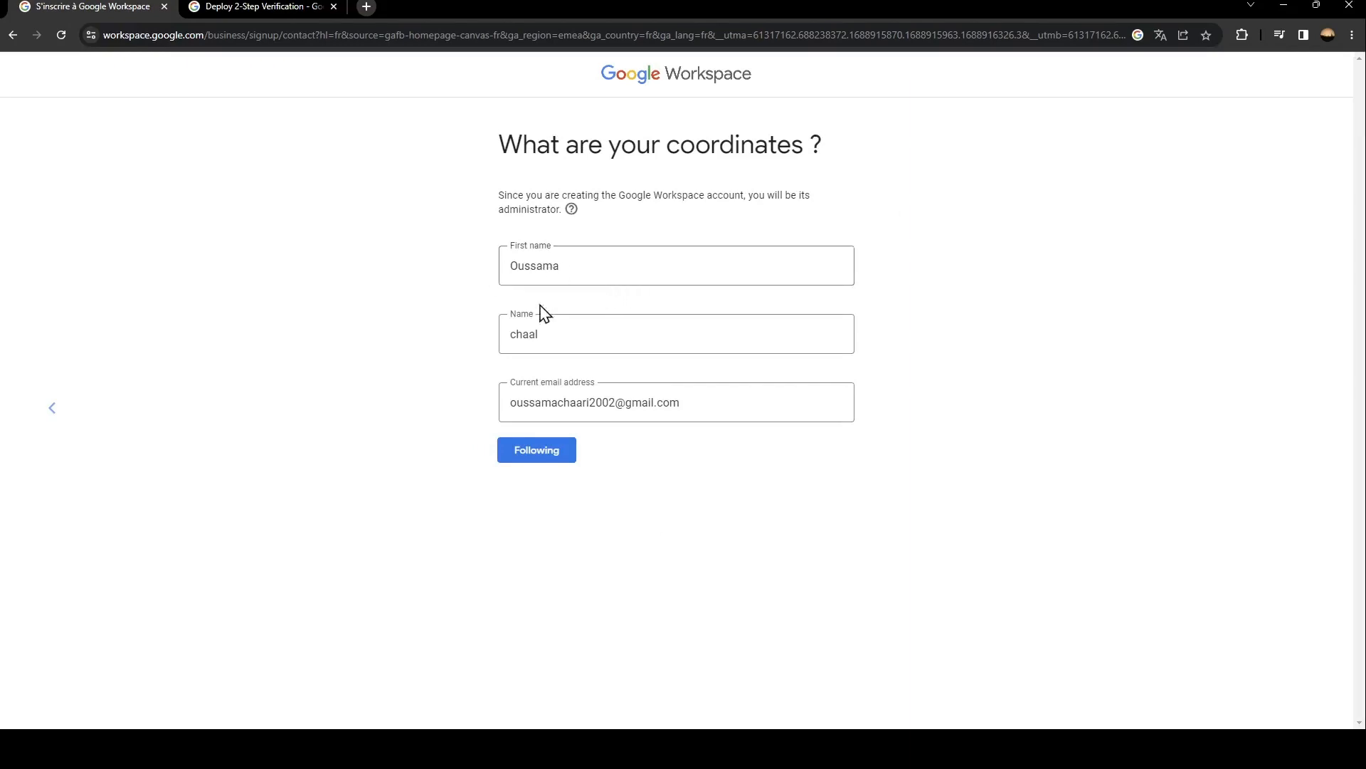
{"action": "left_click", "coordinate": [625, 401]}
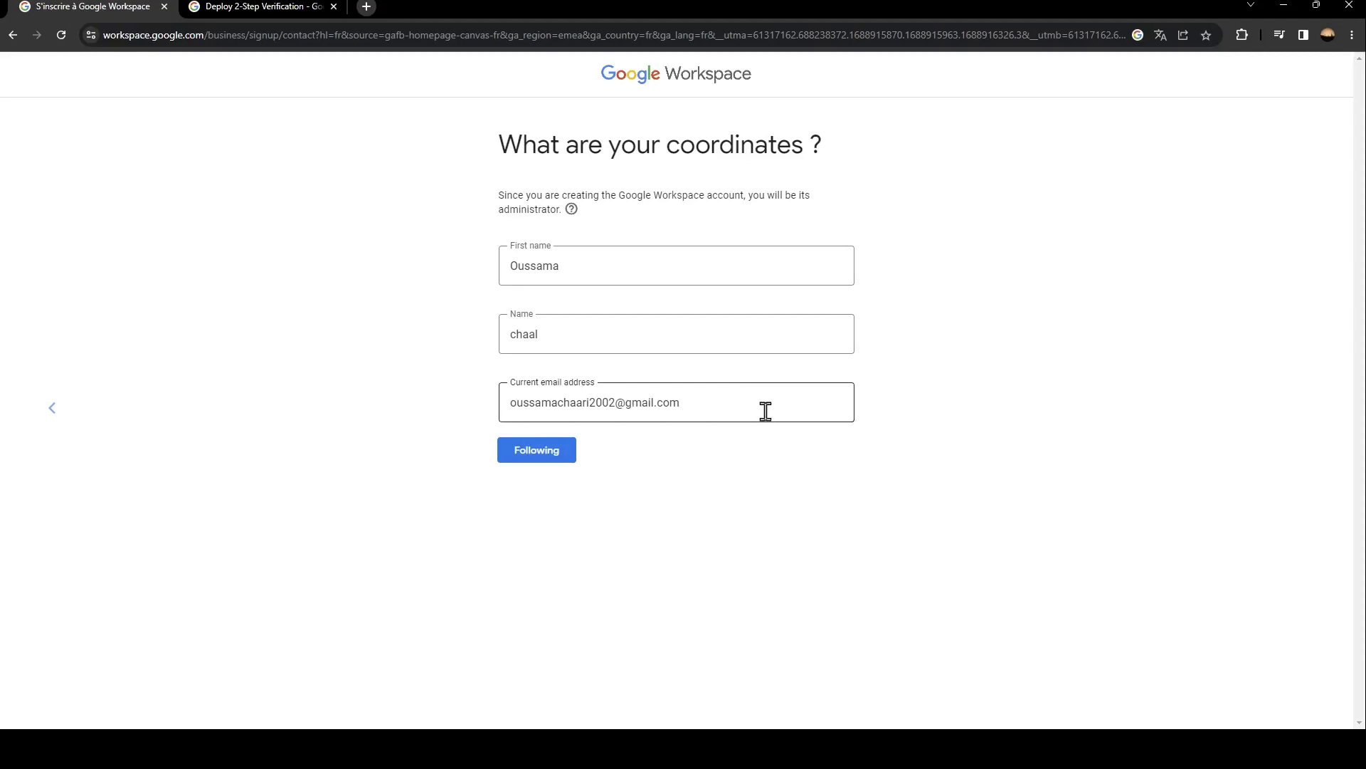
- Submit the administrator contact details to reach the domain name question
{"action": "left_click", "coordinate": [536, 450]}
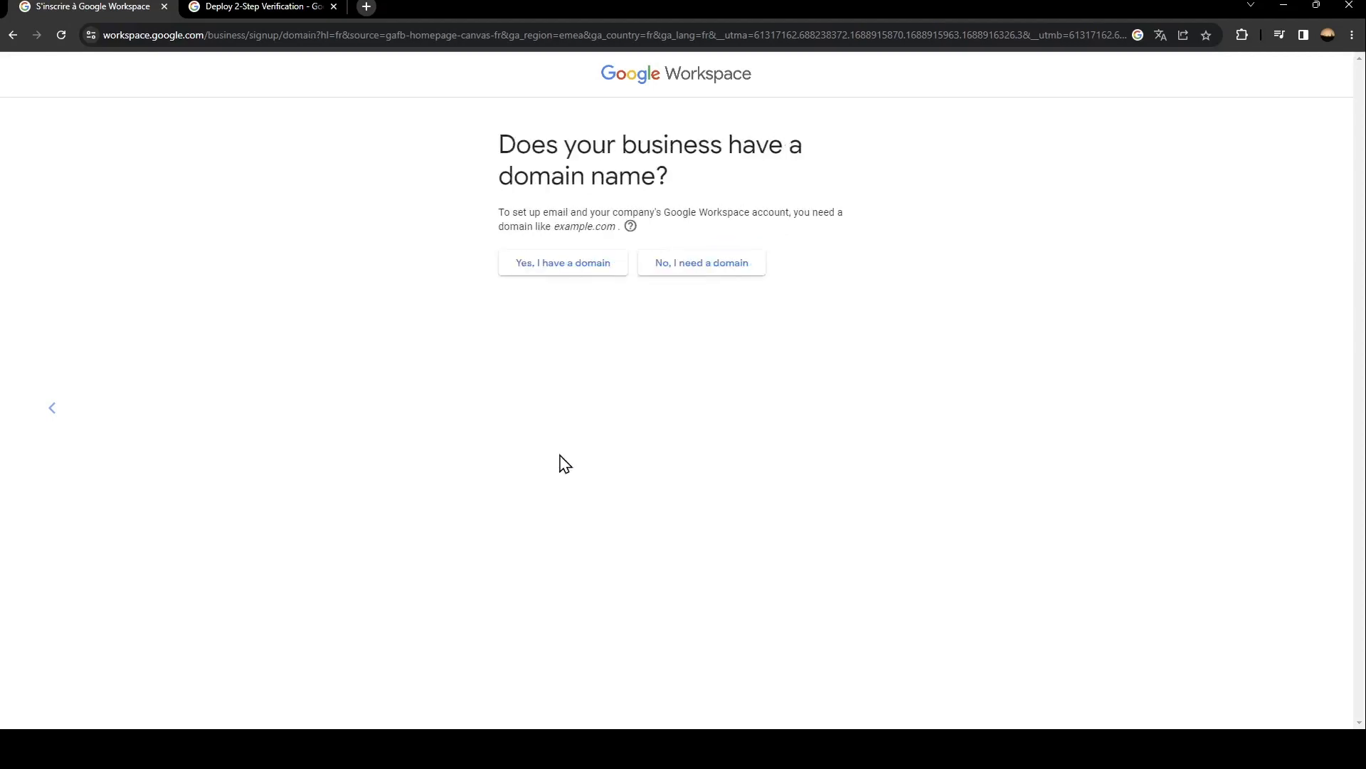
{"action": "mouse_move", "coordinate": [941, 299]}
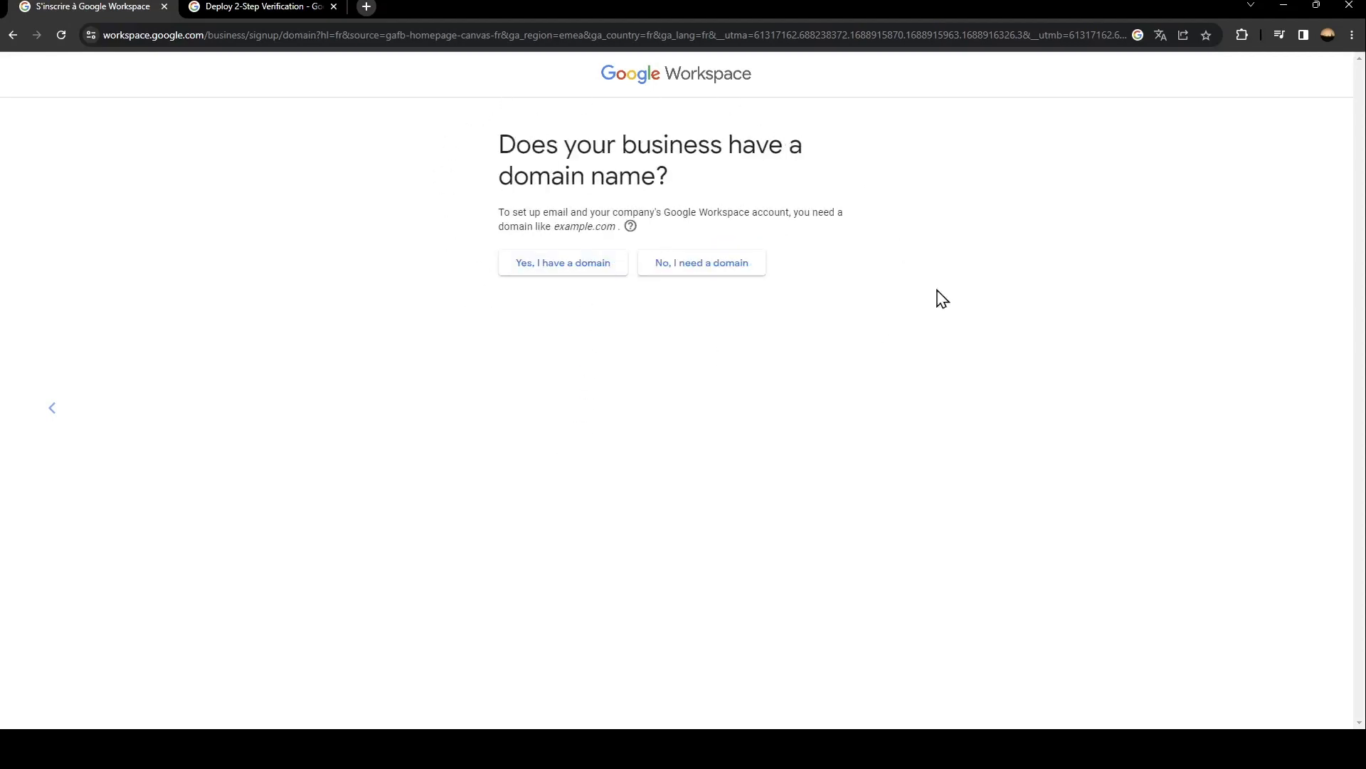
{"action": "mouse_move", "coordinate": [439, 126]}
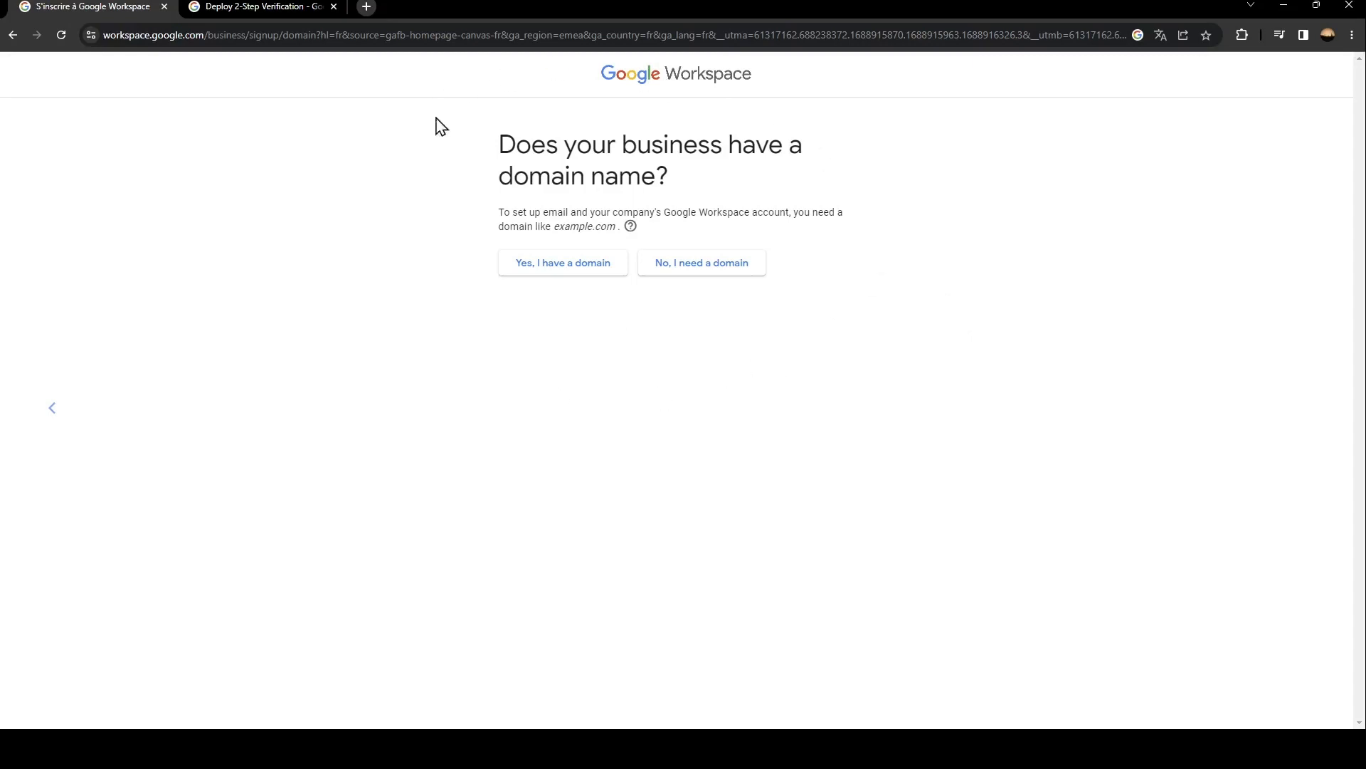
{"action": "mouse_move", "coordinate": [536, 160]}
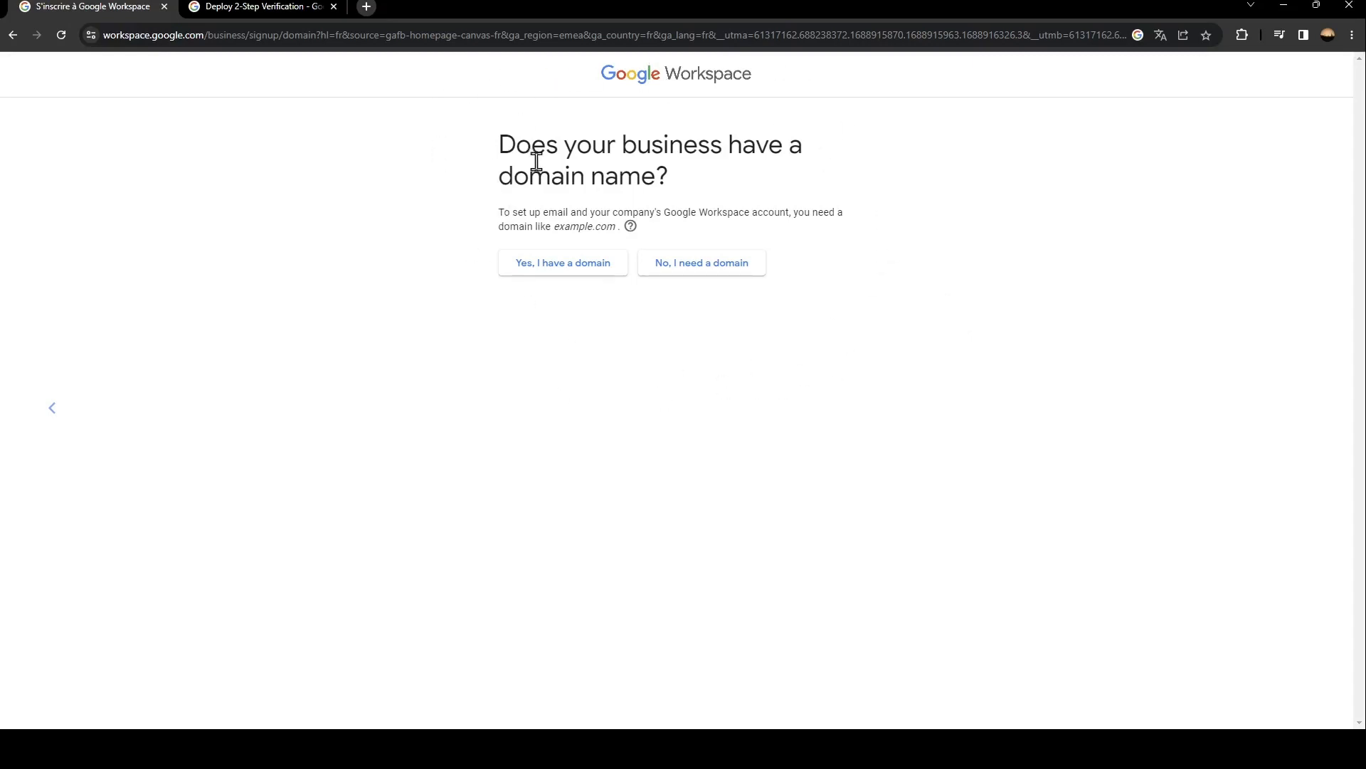
{"action": "mouse_move", "coordinate": [697, 183]}
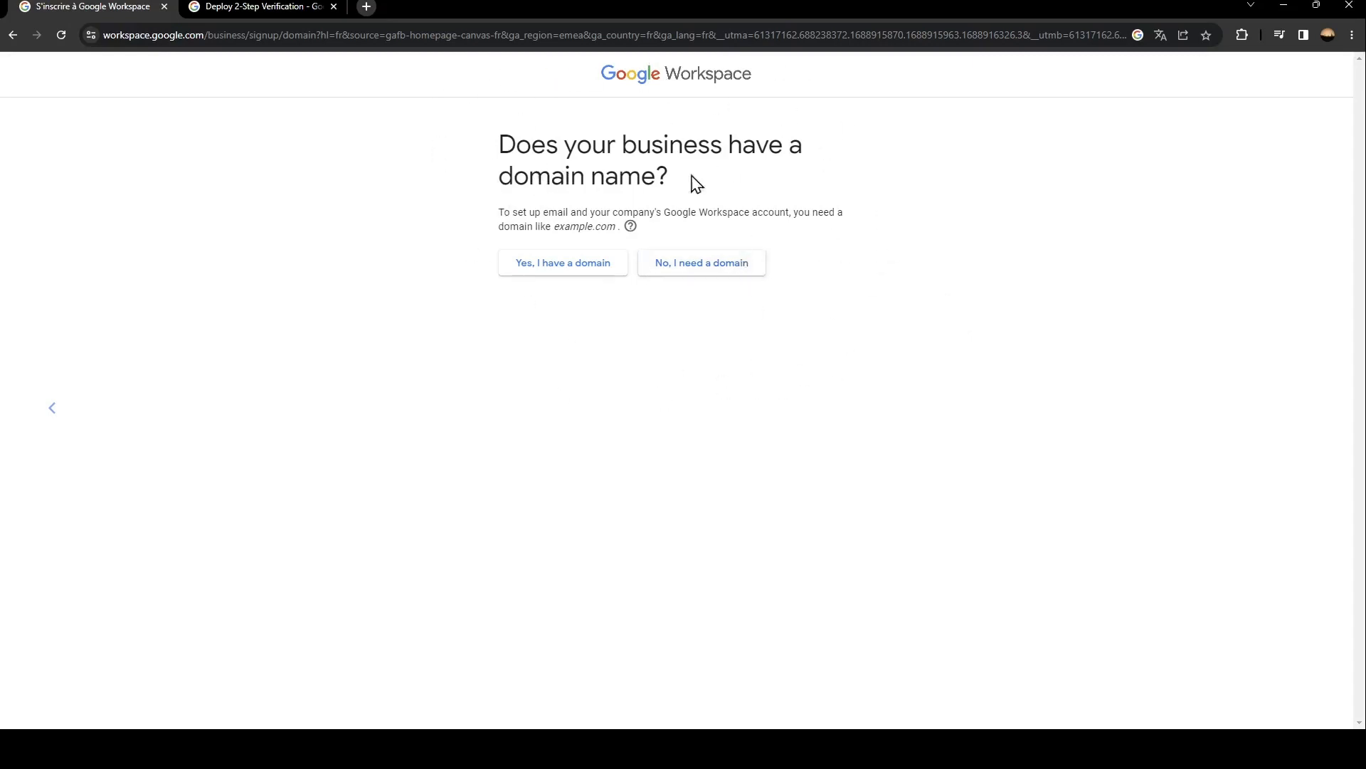
{"action": "mouse_move", "coordinate": [700, 262]}
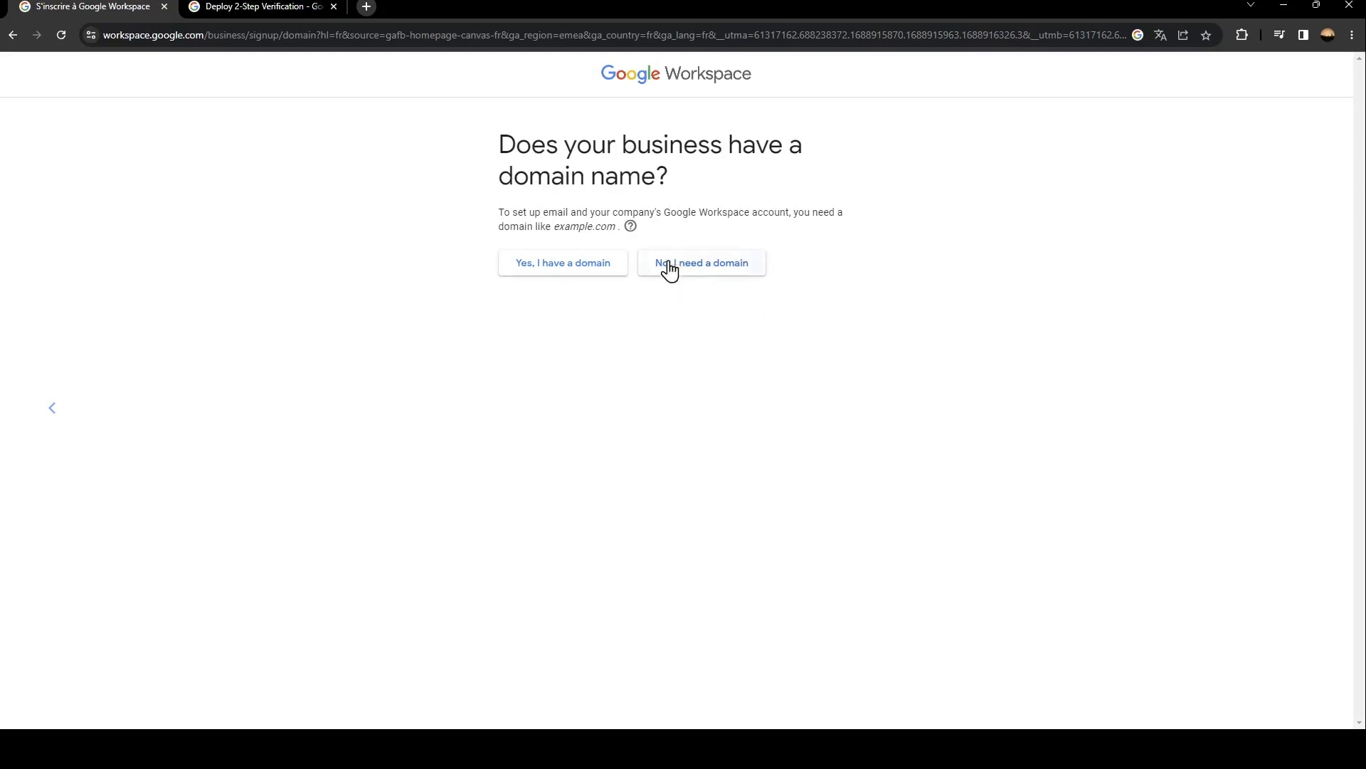
{"action": "mouse_move", "coordinate": [694, 279]}
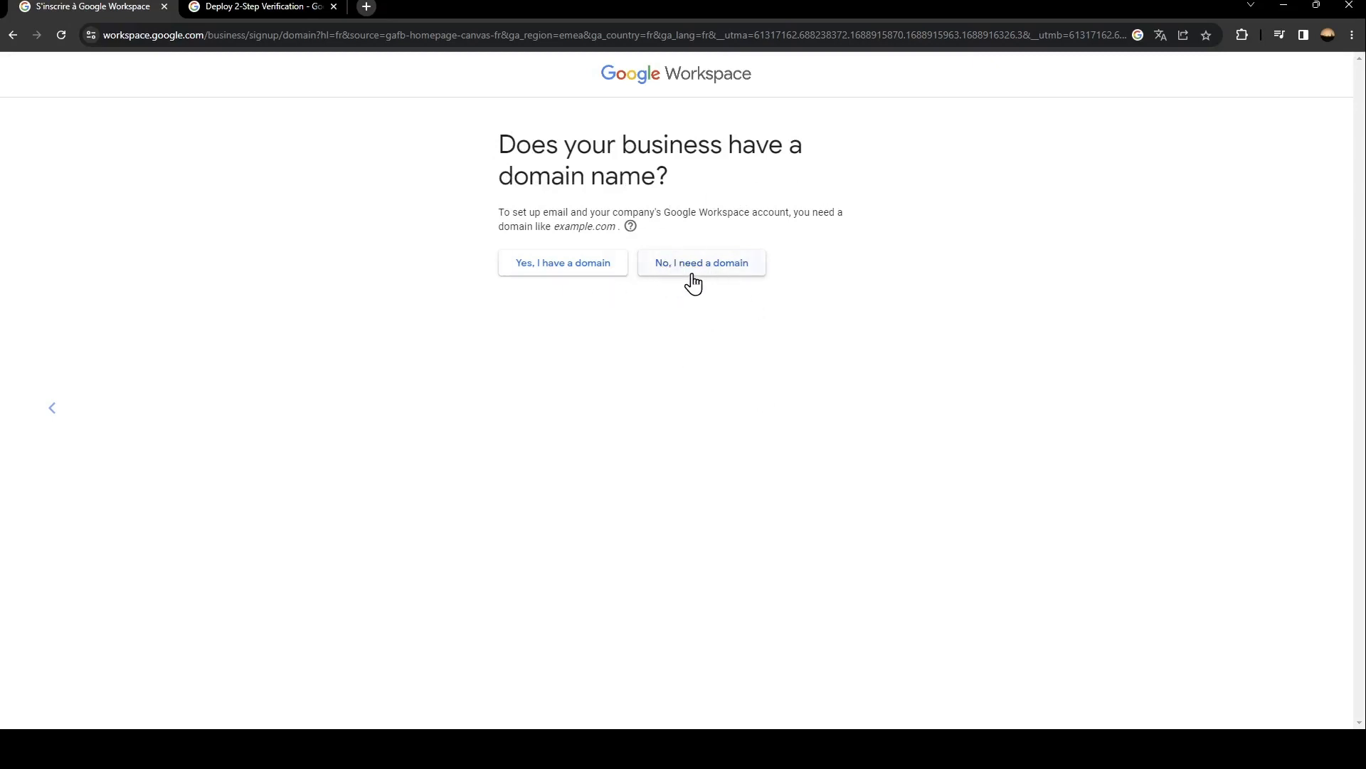
- Choose a new domain, search 'aizen.com', and review available extensions and yearly prices
{"action": "left_click", "coordinate": [700, 263]}
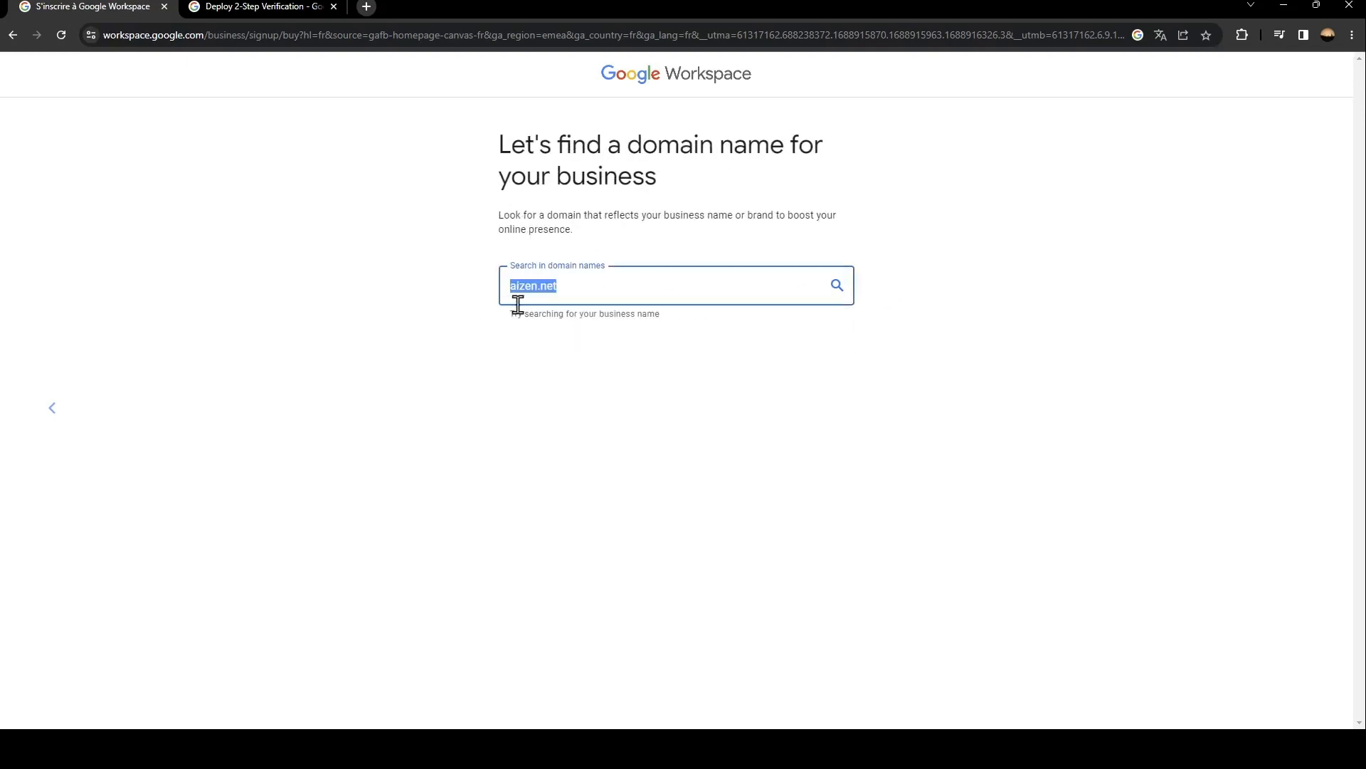
{"action": "type", "text": "aizen"}
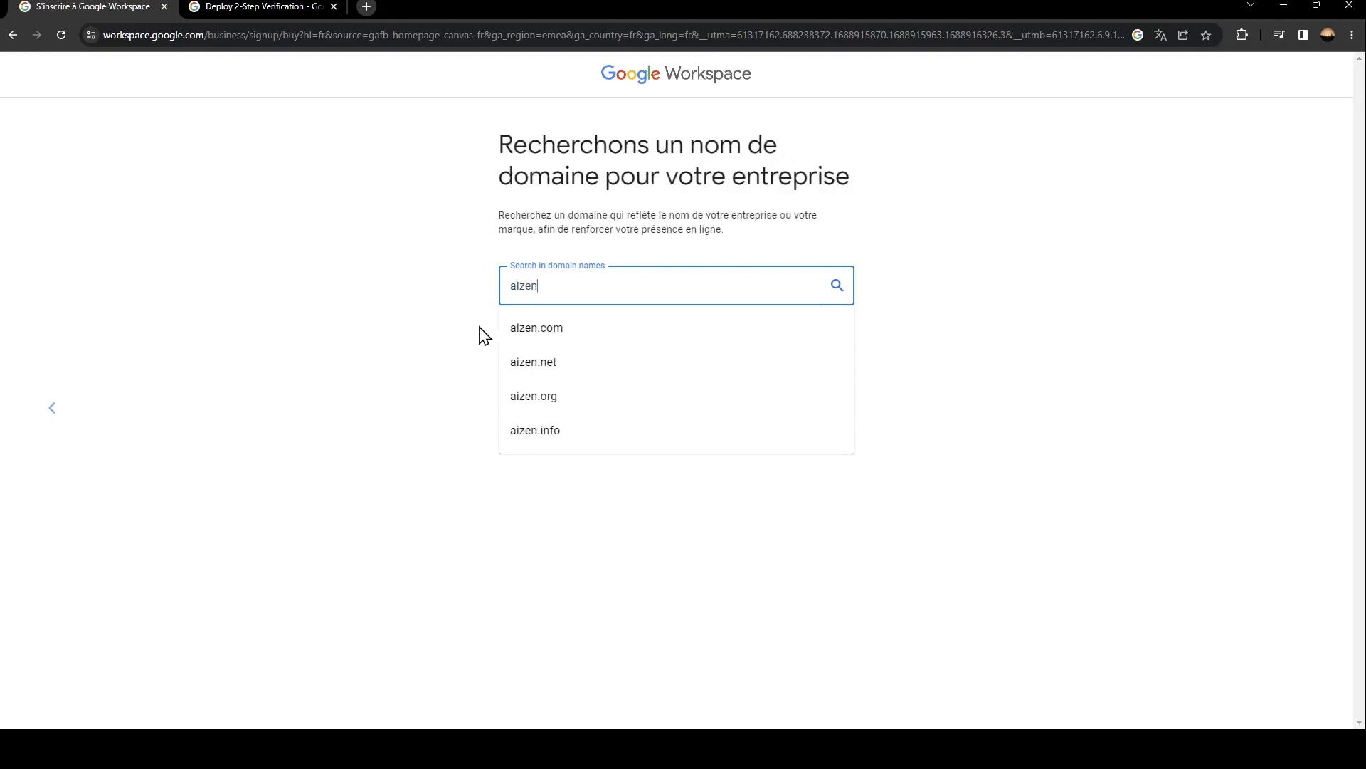
{"action": "left_click", "coordinate": [536, 327]}
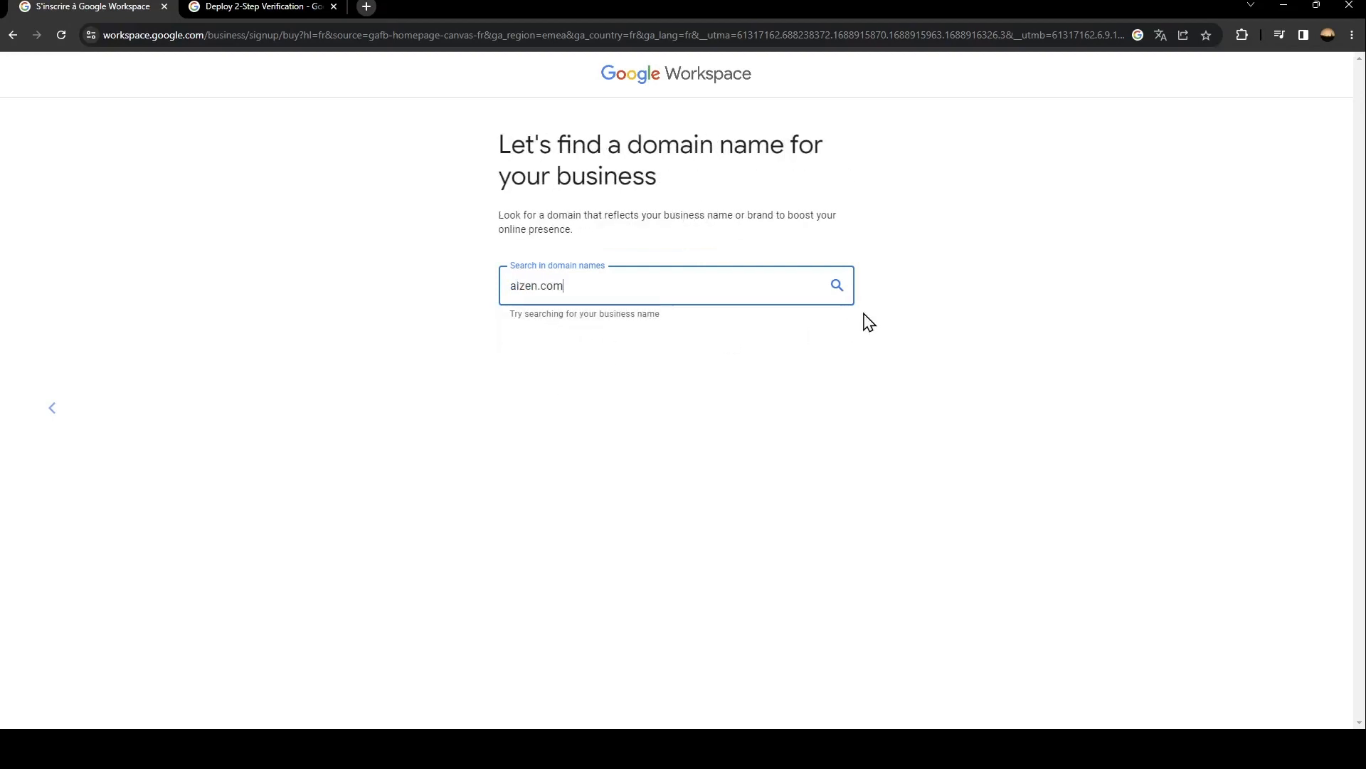
{"action": "left_click", "coordinate": [836, 284]}
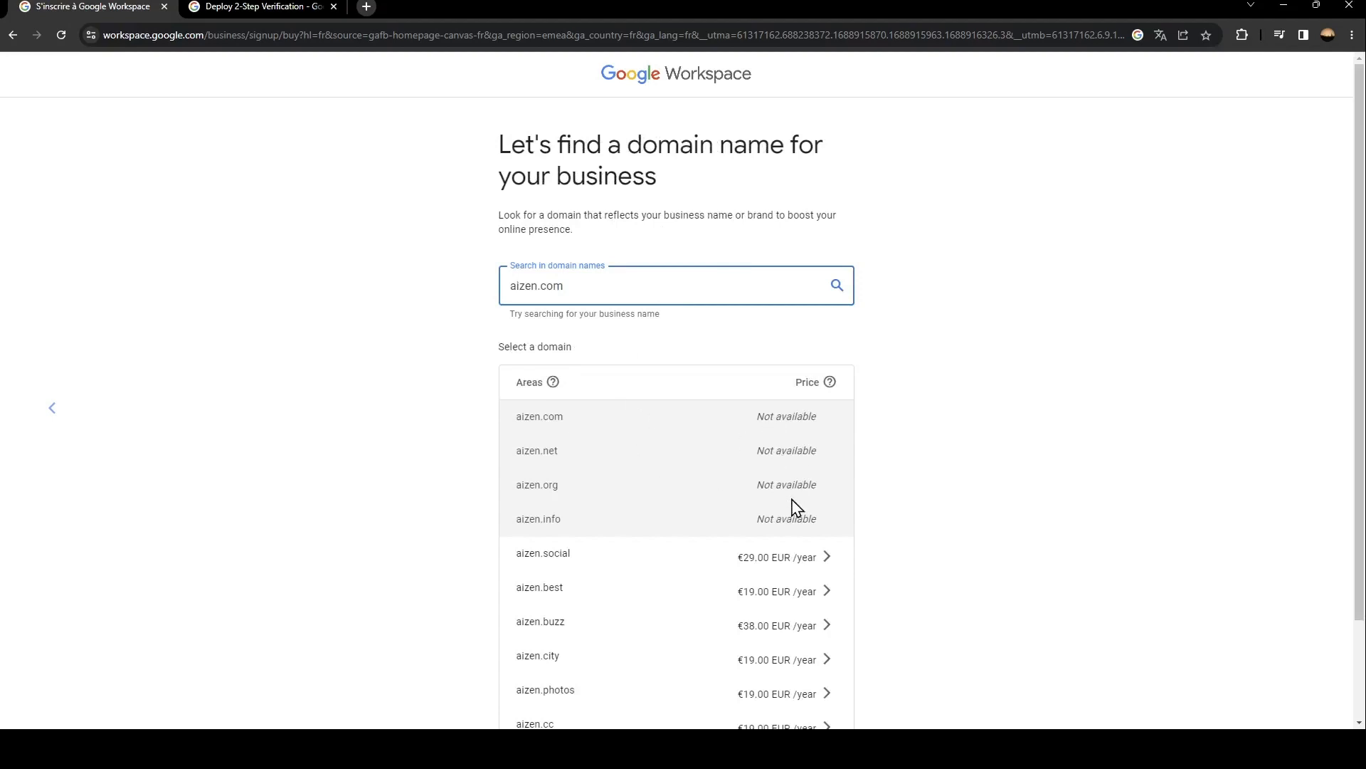
{"action": "scroll", "scroll_direction": "down", "scroll_amount": 3}
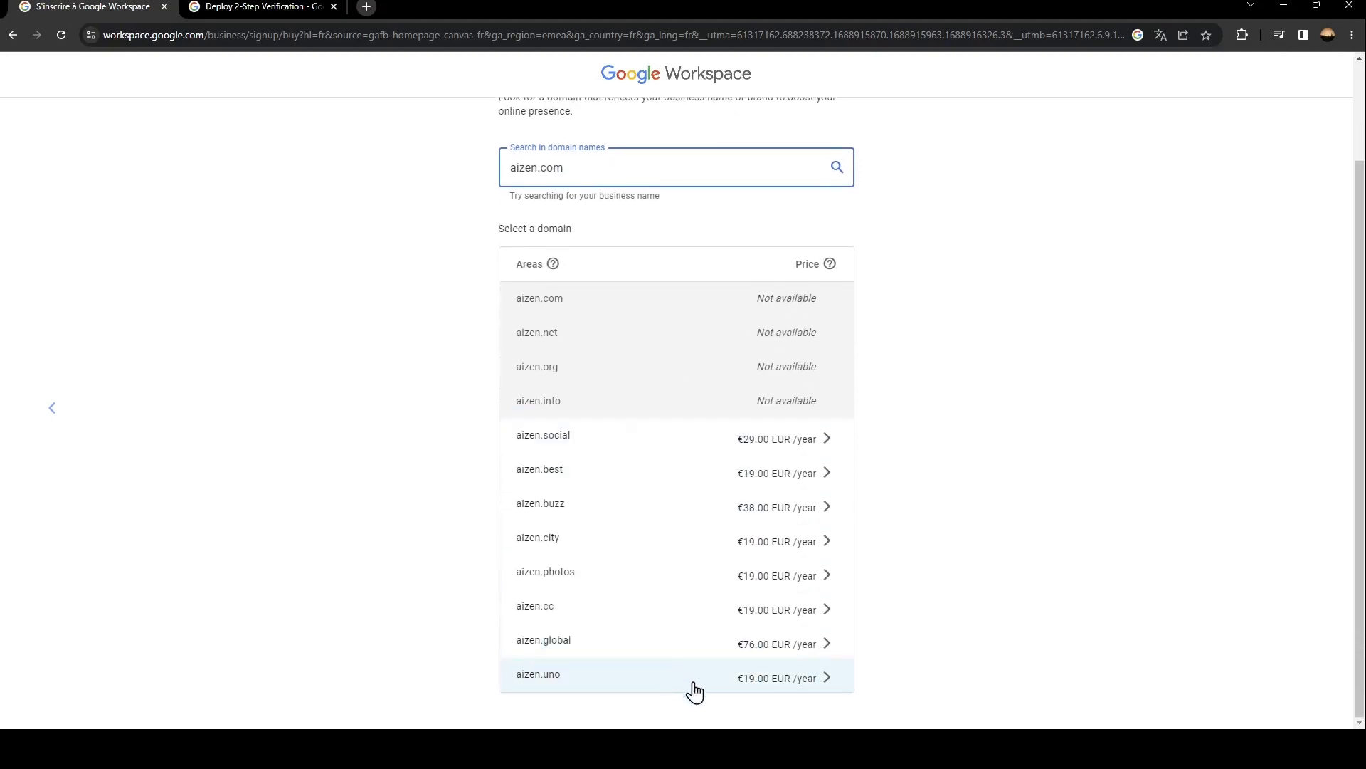
{"action": "mouse_move", "coordinate": [826, 726]}
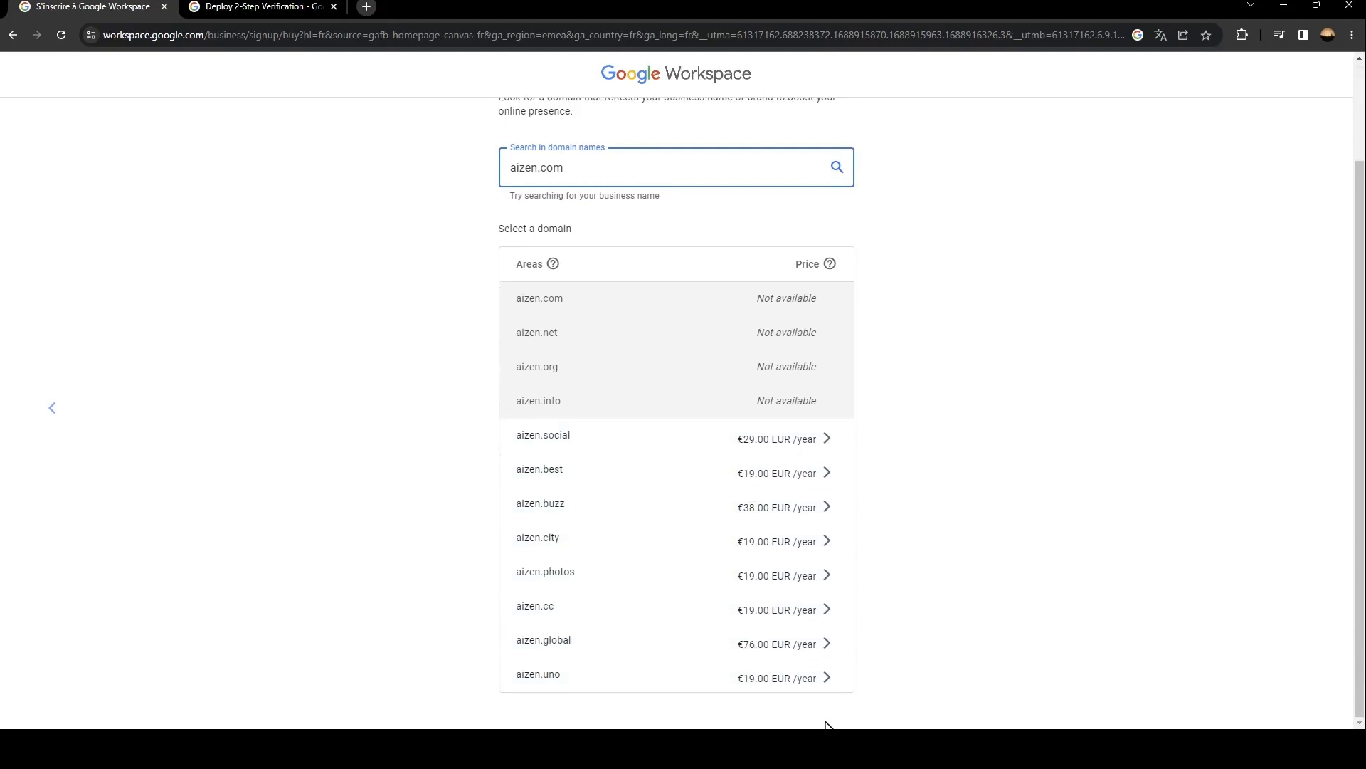
{"action": "mouse_move", "coordinate": [688, 630]}
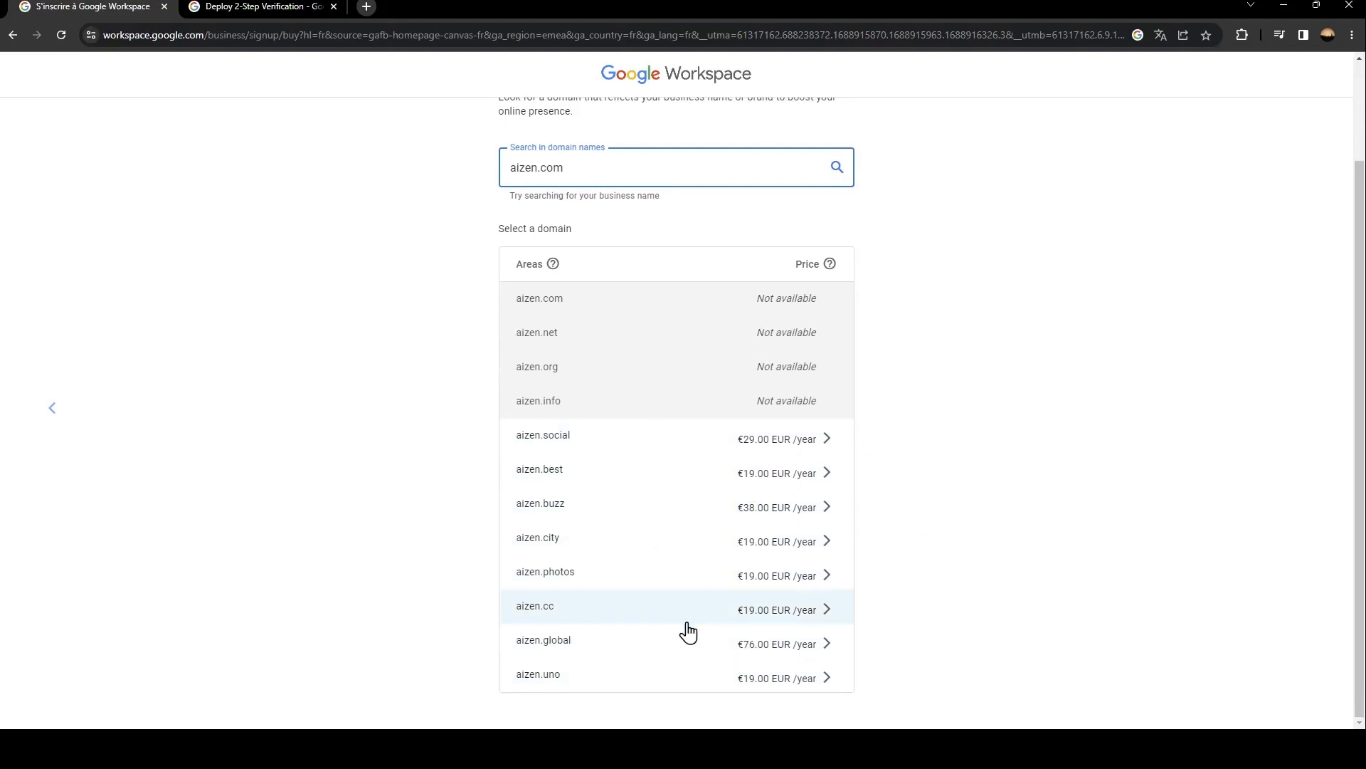
{"action": "mouse_move", "coordinate": [779, 443]}
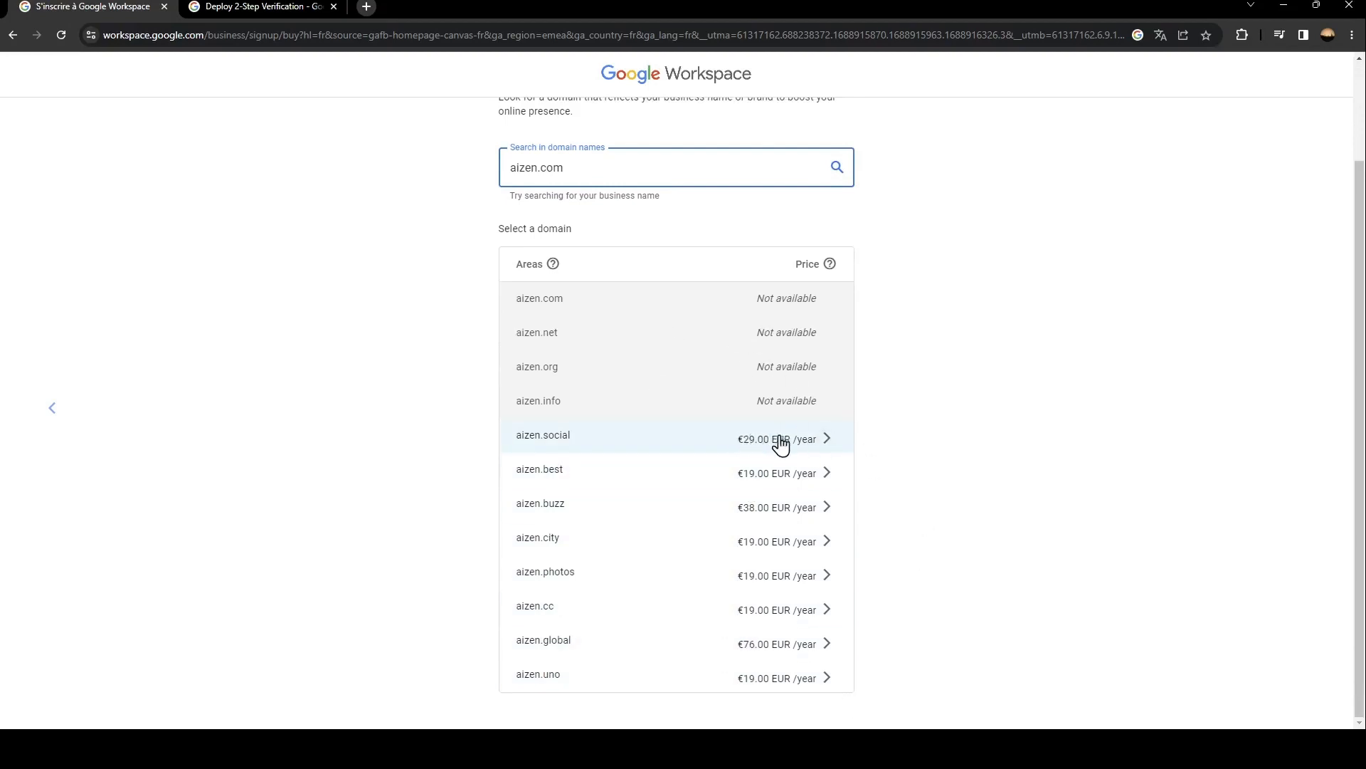
{"action": "mouse_move", "coordinate": [913, 459]}
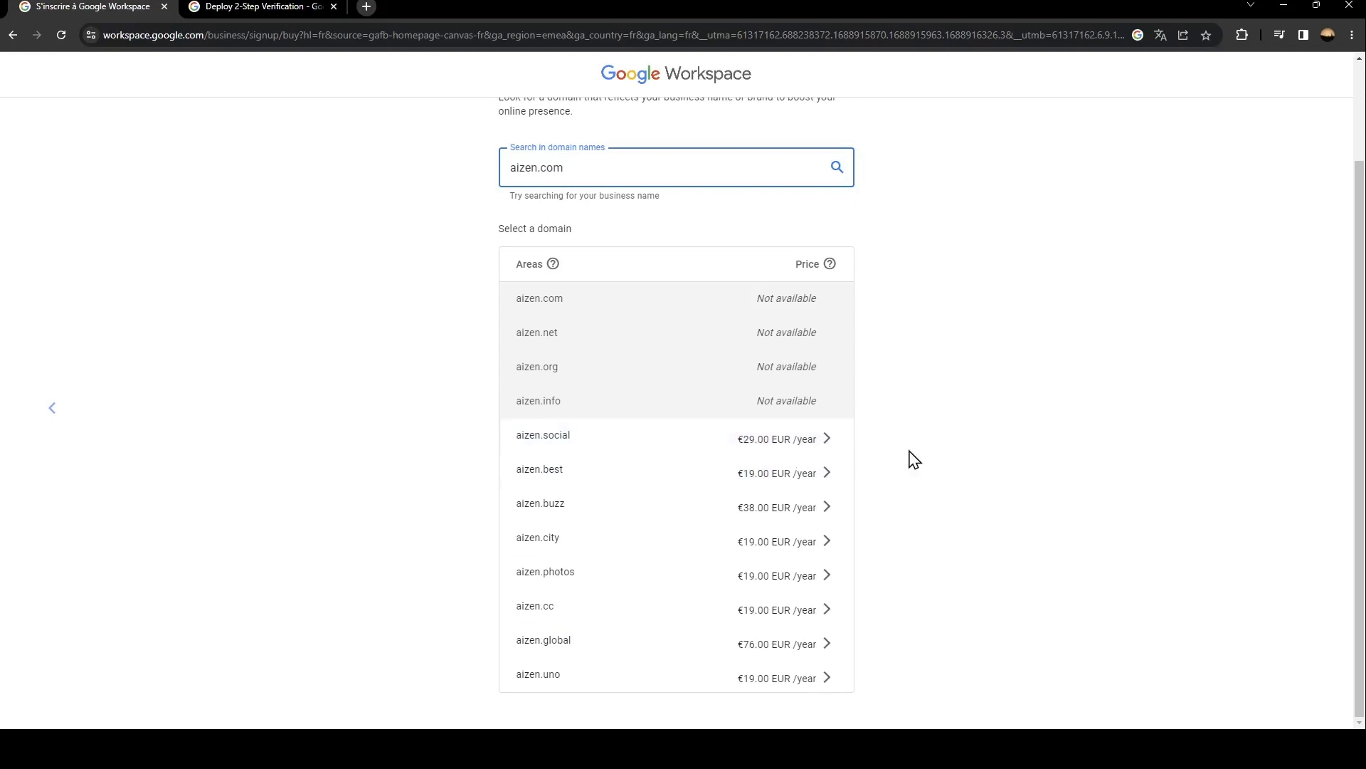
{"action": "scroll", "scroll_direction": "up", "scroll_amount": 3}
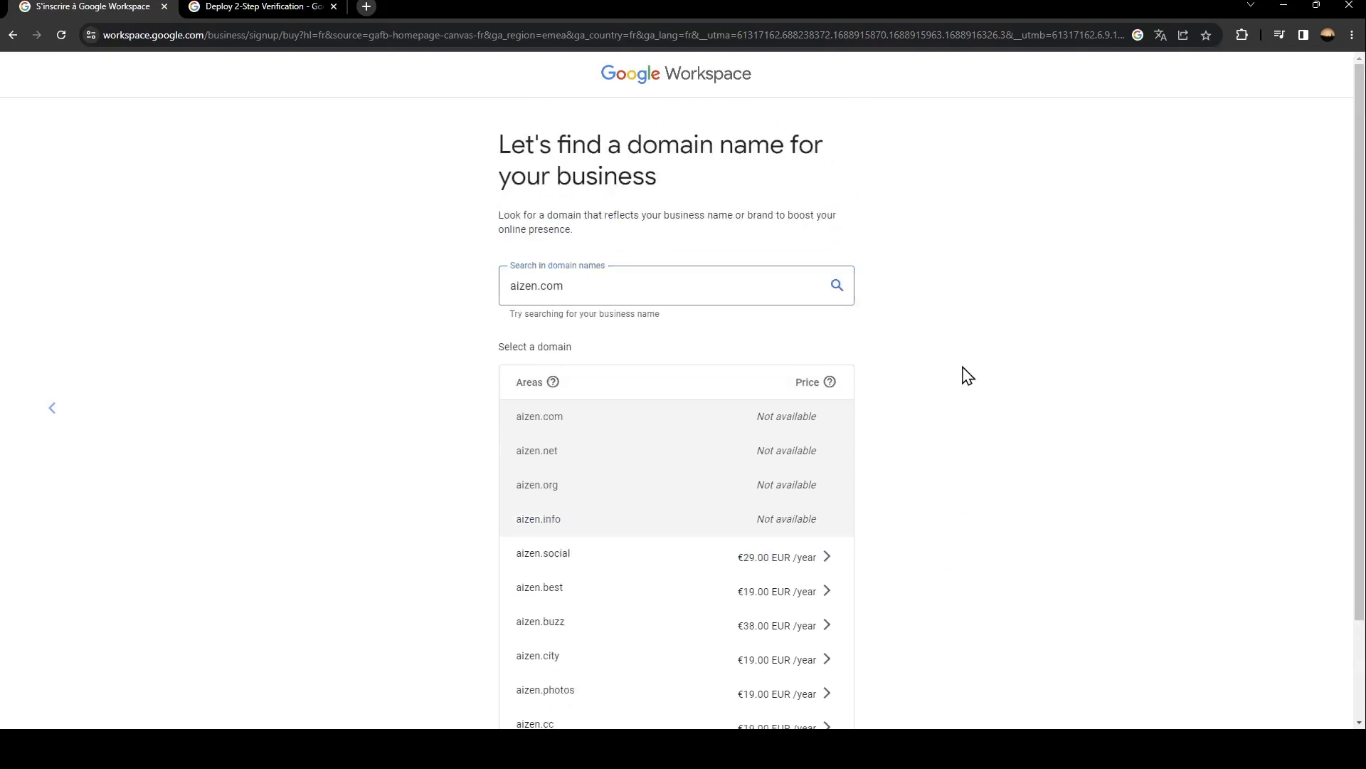